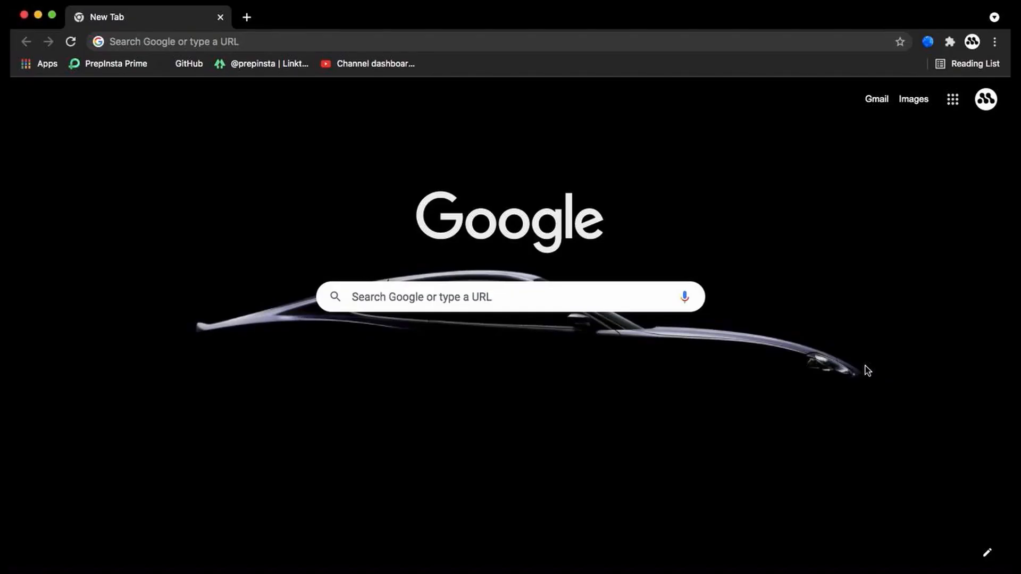
Step: From the GitHub home page, search for 'sherlock' and choose the sherlock-project/sherlock repository
left_click(195, 42)
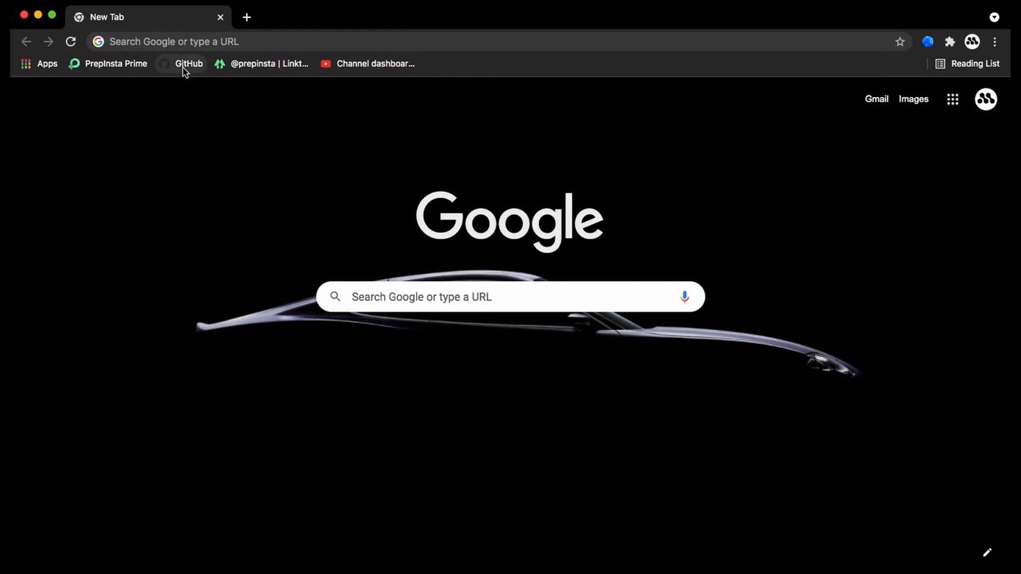
left_click(189, 63)
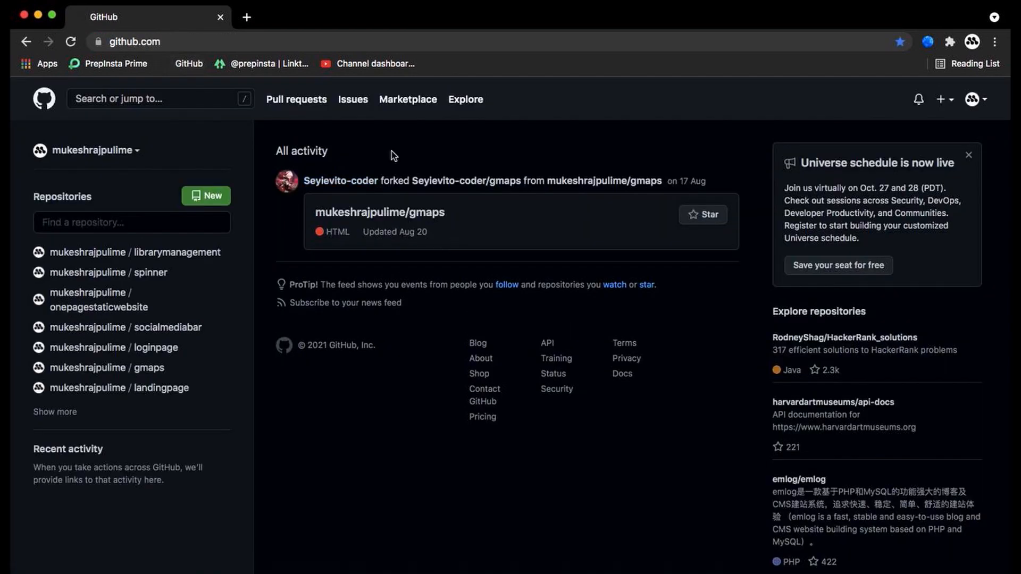
mouse_move(44, 99)
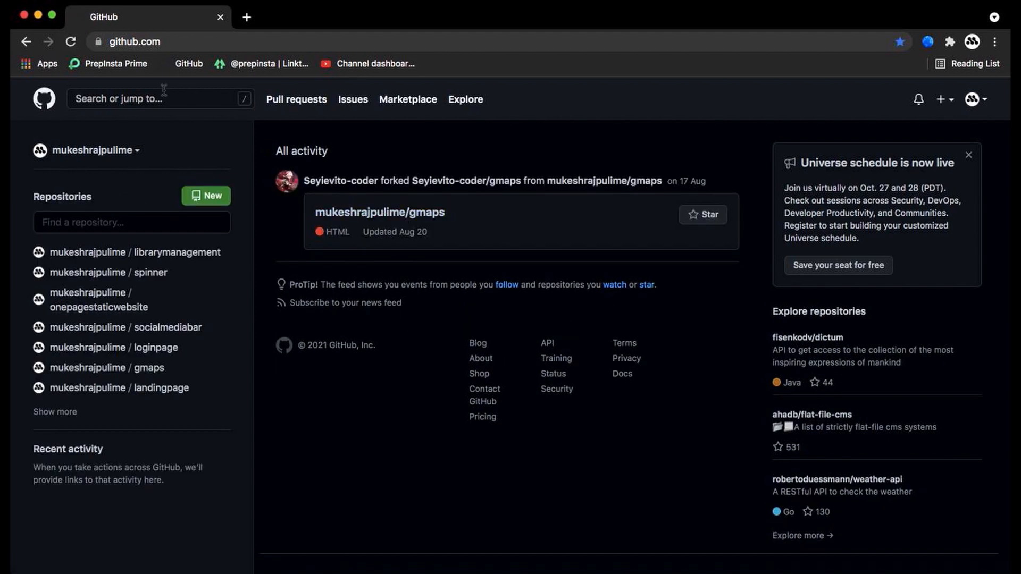
left_click(160, 98)
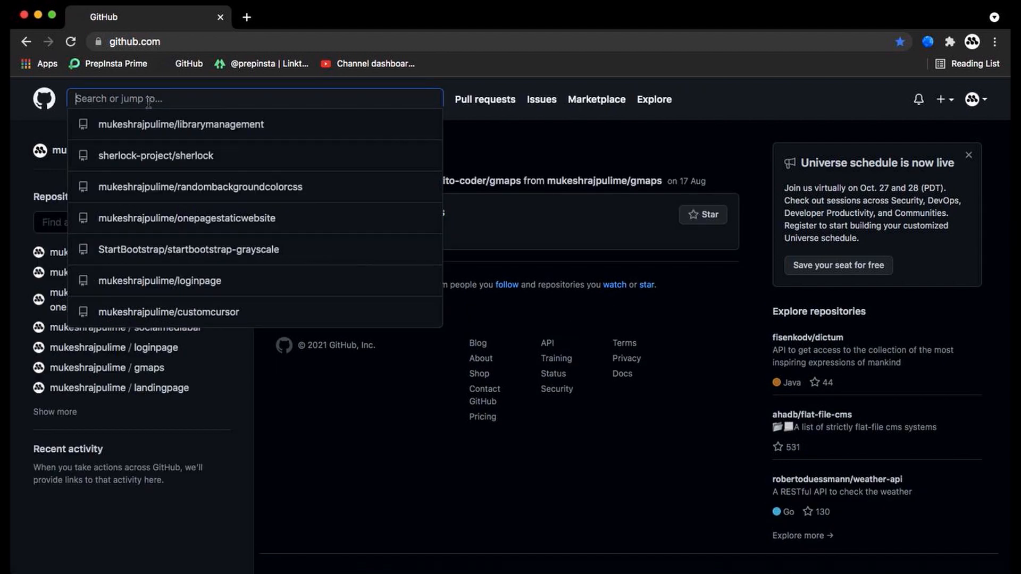
type("sherlock")
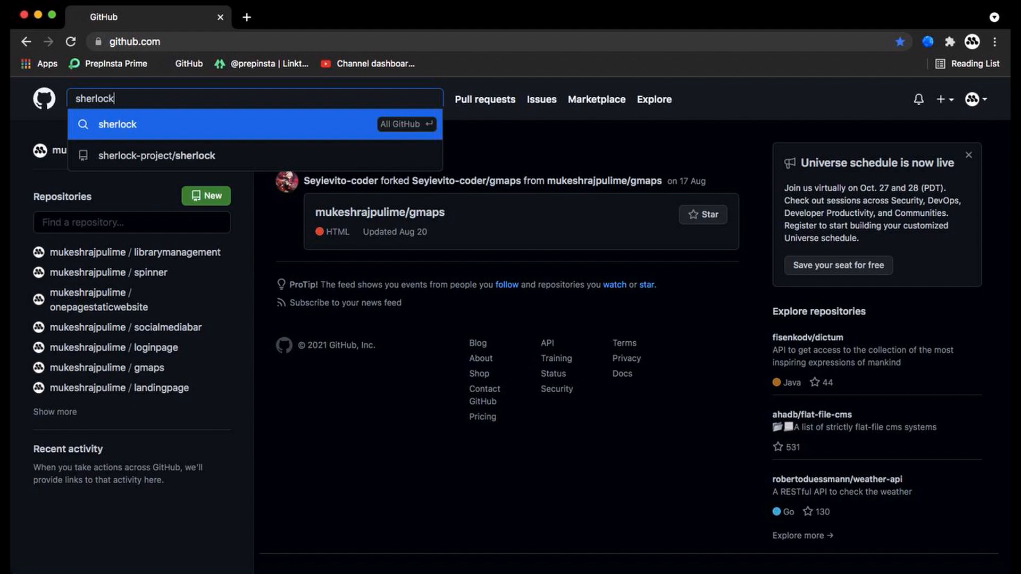
left_click(156, 156)
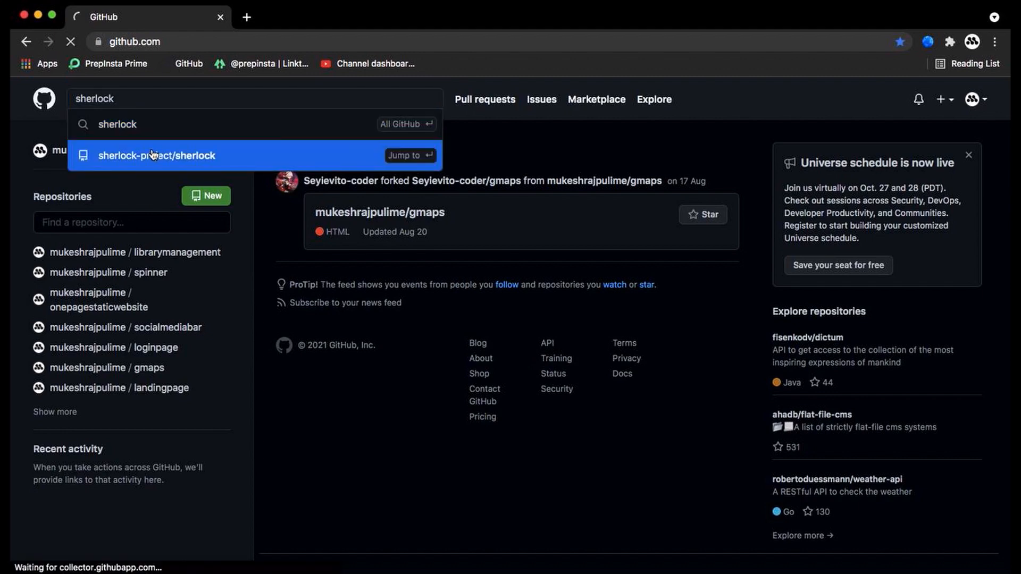
Step: Read through the sherlock README's Installation, Usage and Docker Notes sections, returning to Installation
left_click(155, 156)
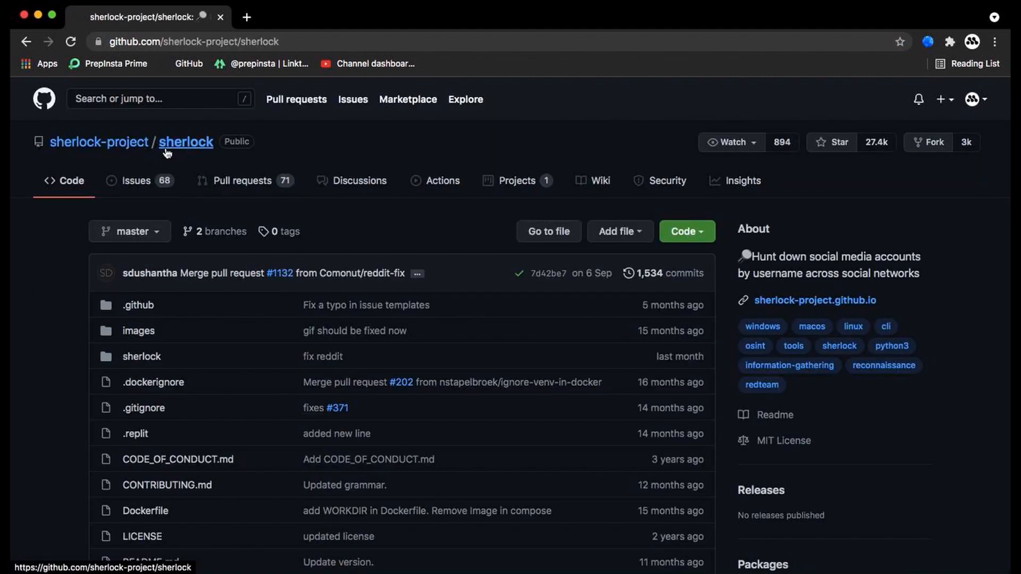
scroll("down", 3)
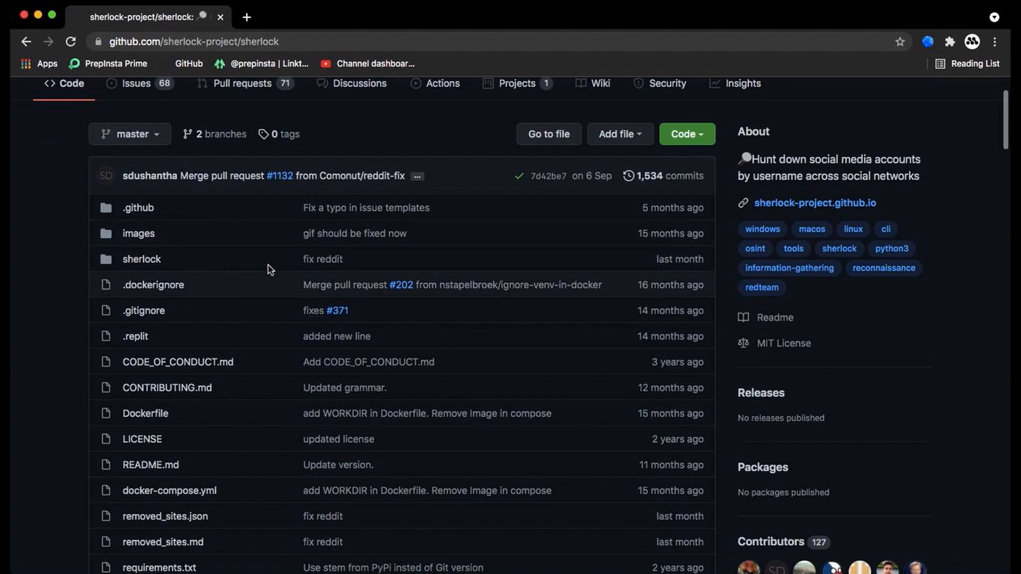
scroll("down", 3)
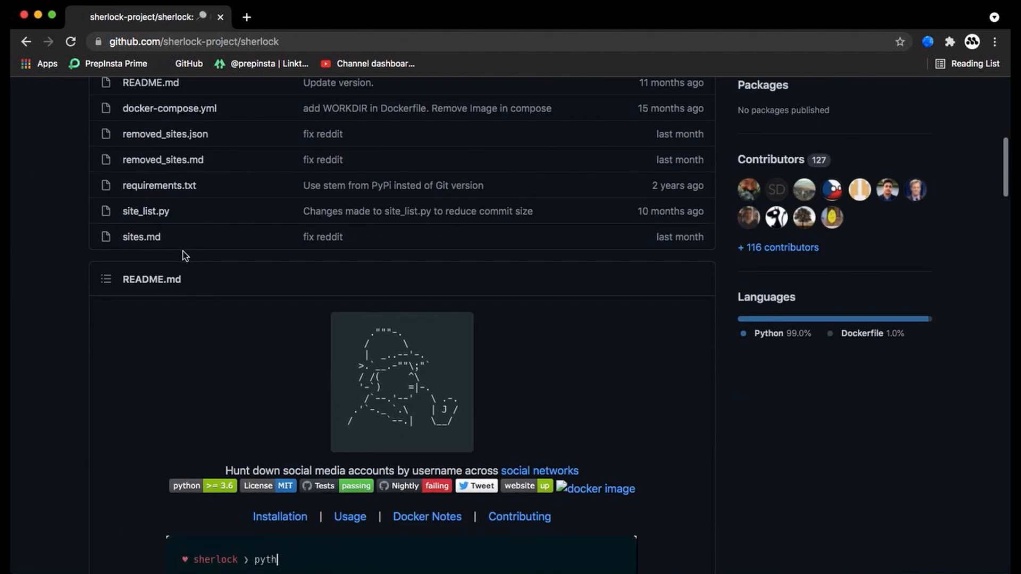
scroll("down", 3)
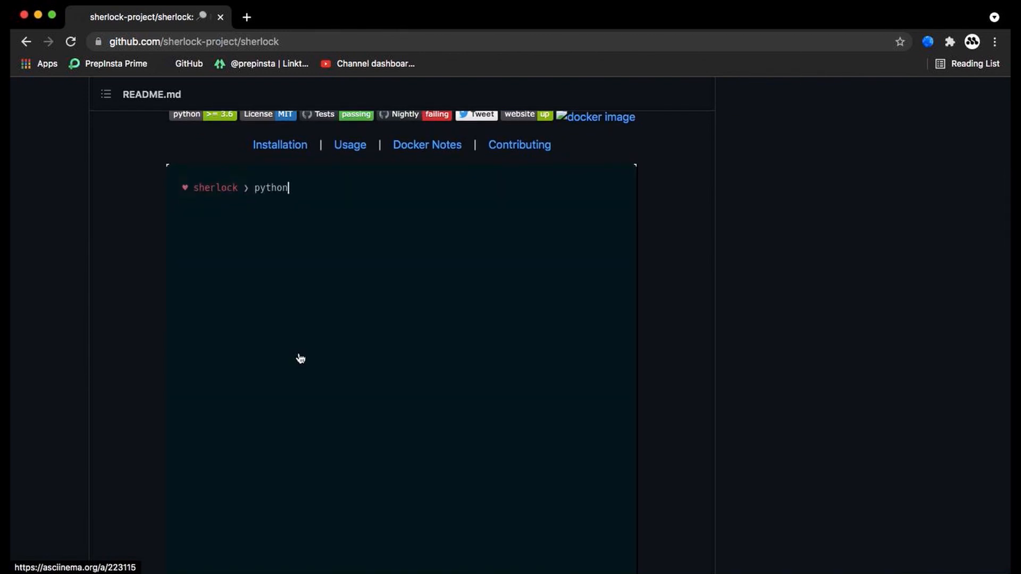
scroll("down", 3)
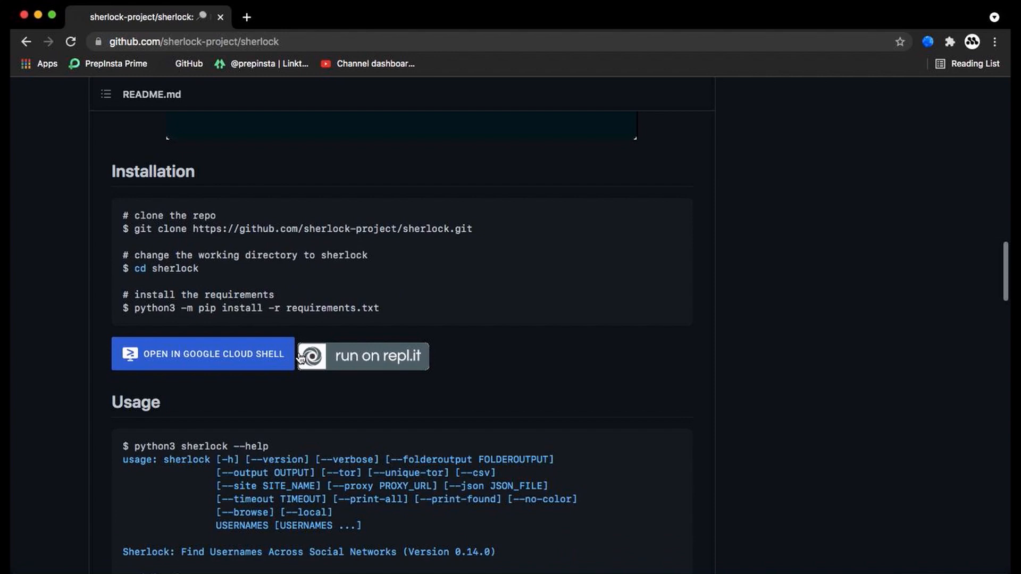
scroll("down", 3)
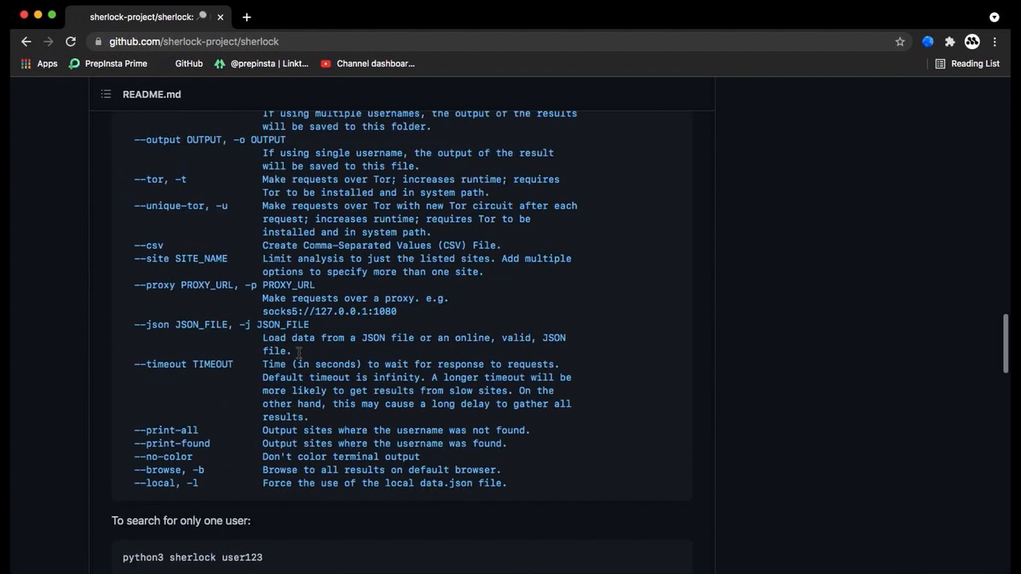
scroll("down", 3)
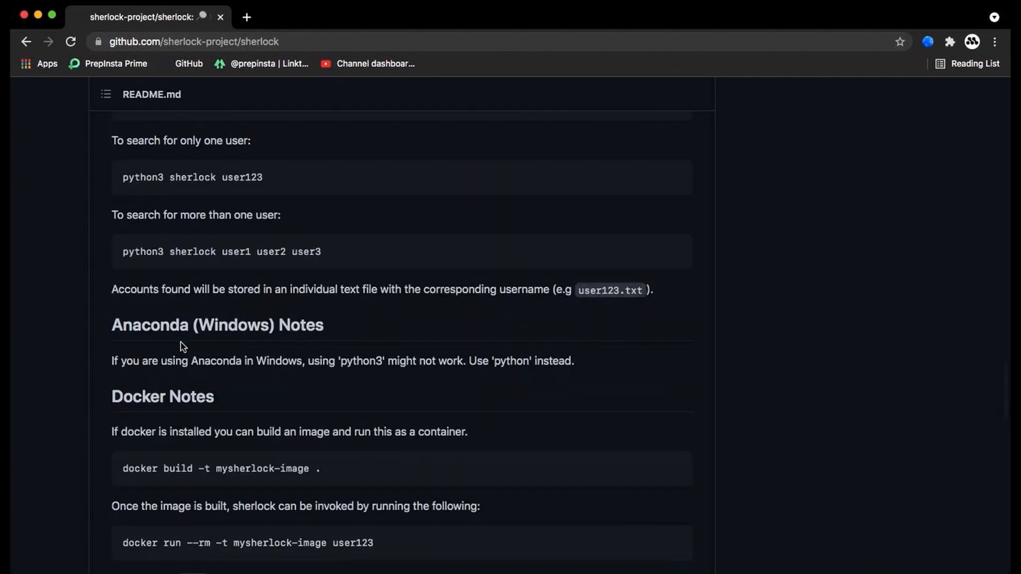
scroll("down", 3)
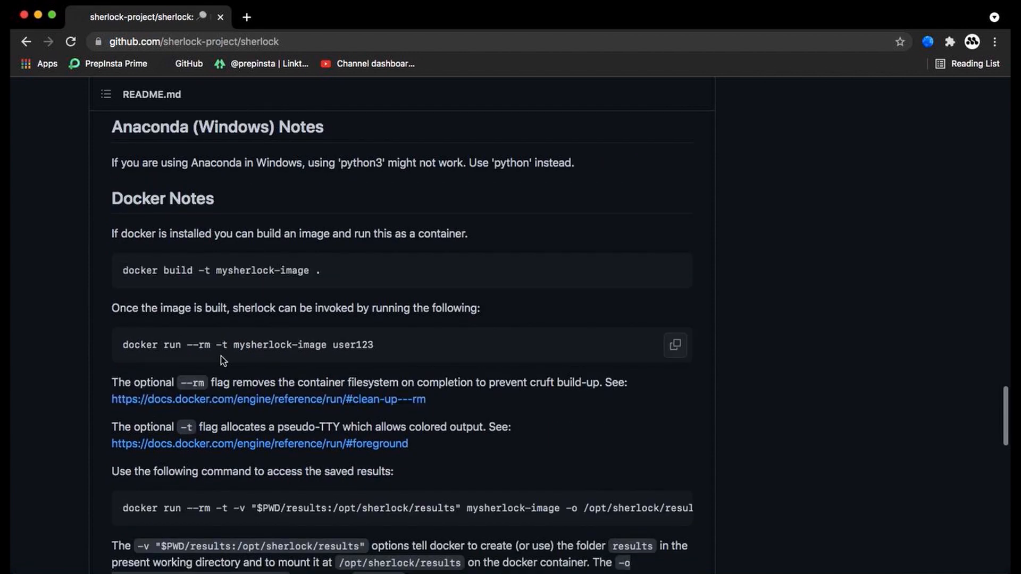
scroll("down", 3)
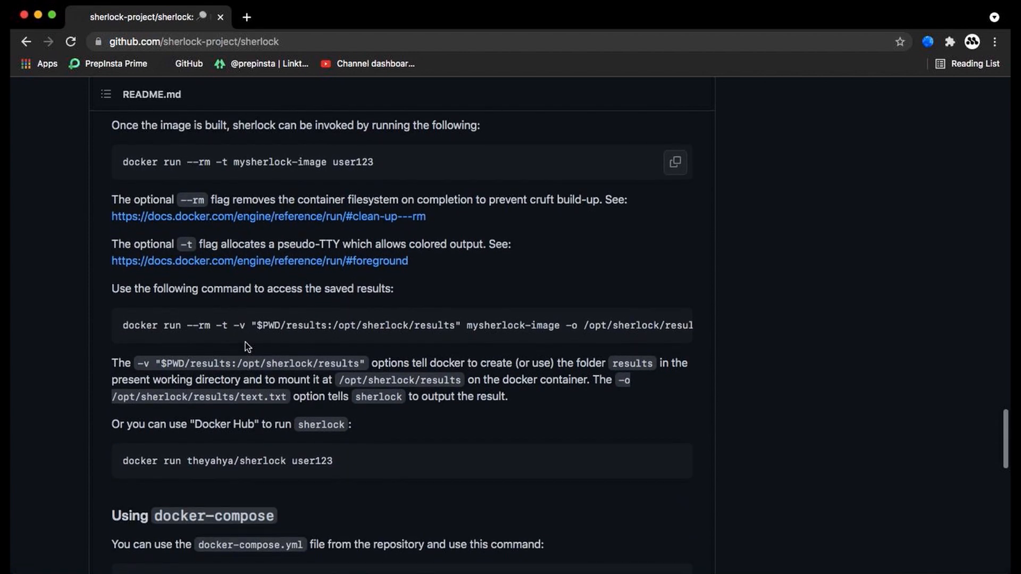
scroll("up", 3)
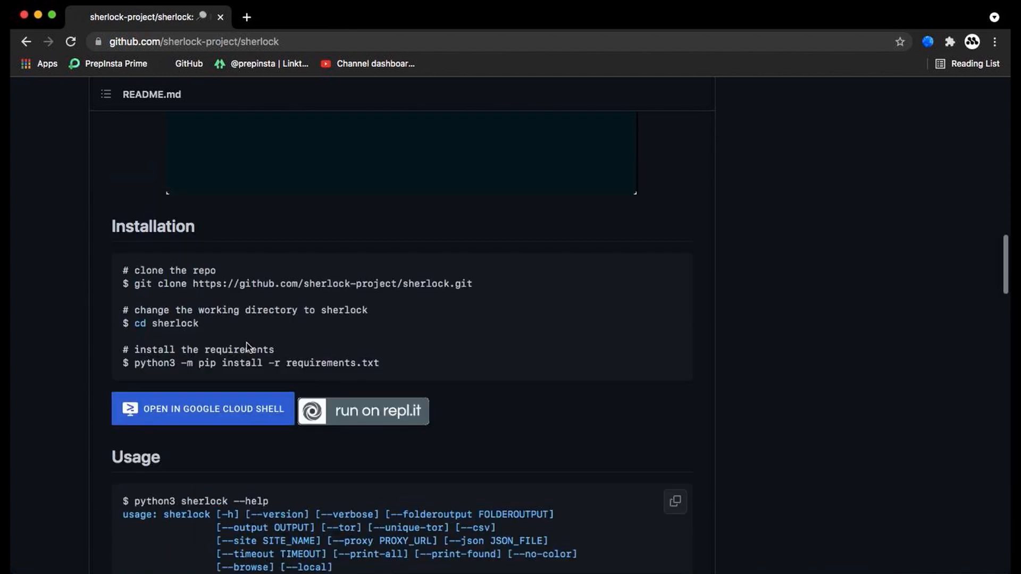
scroll("up", 3)
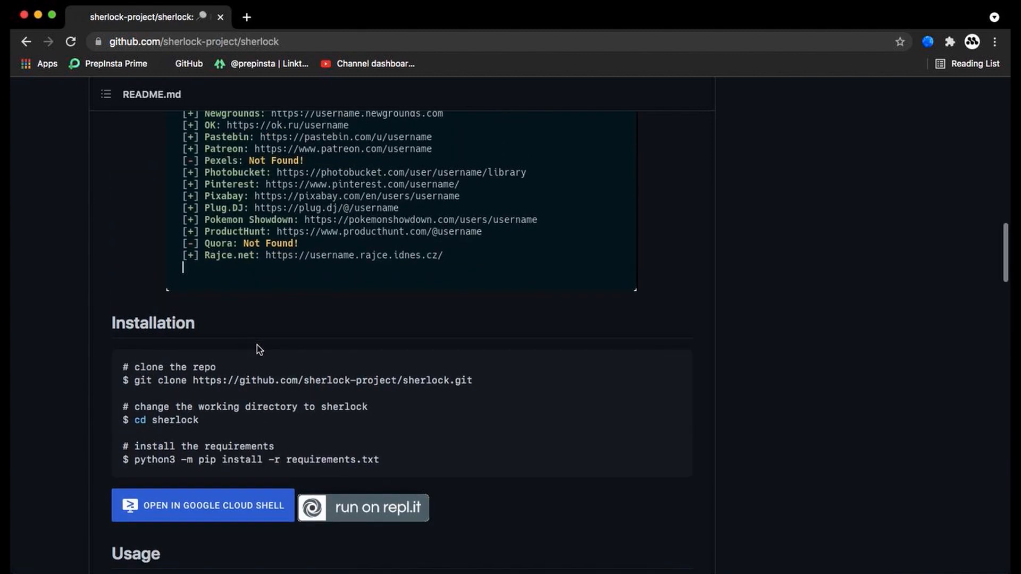
scroll("down", 3)
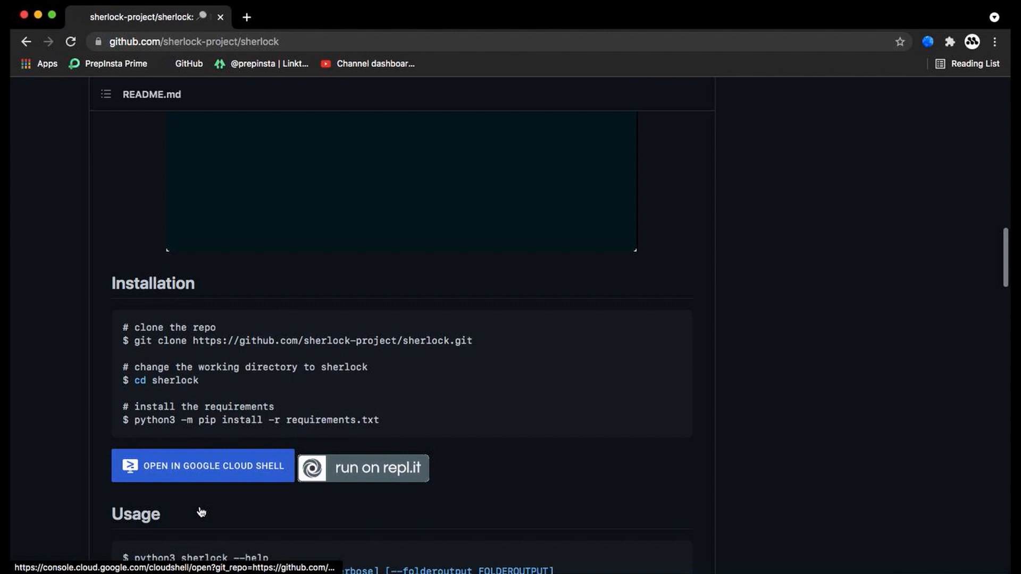
scroll("down", 3)
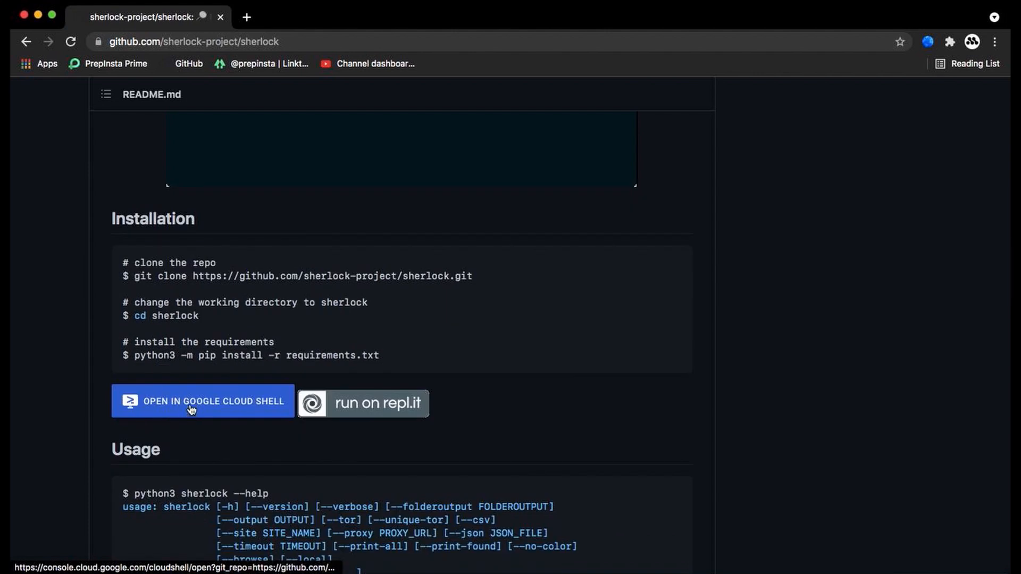
Step: Launch the repository in Google Cloud Shell and dismiss the invalid repo error message
left_click(202, 401)
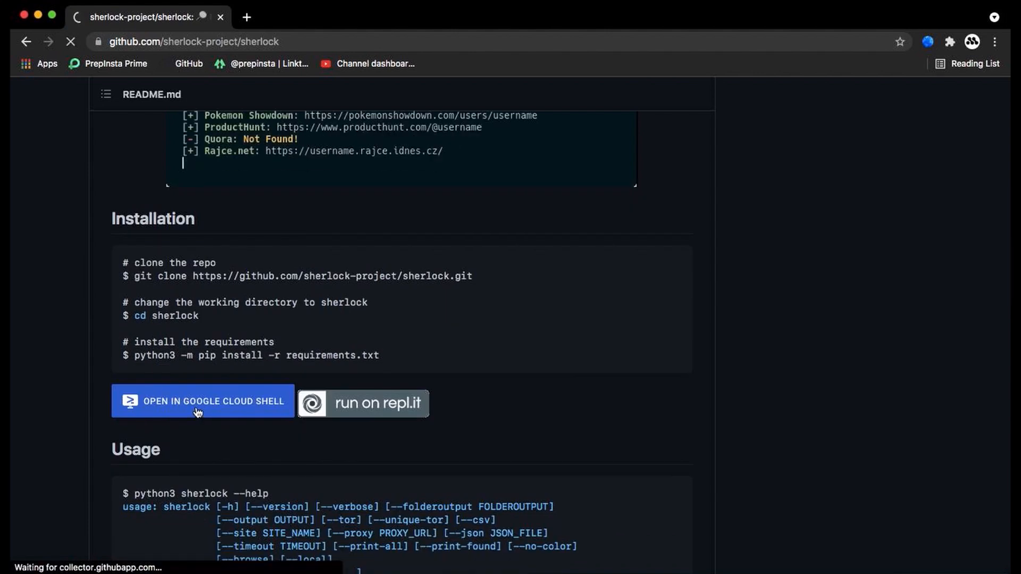
left_click(202, 402)
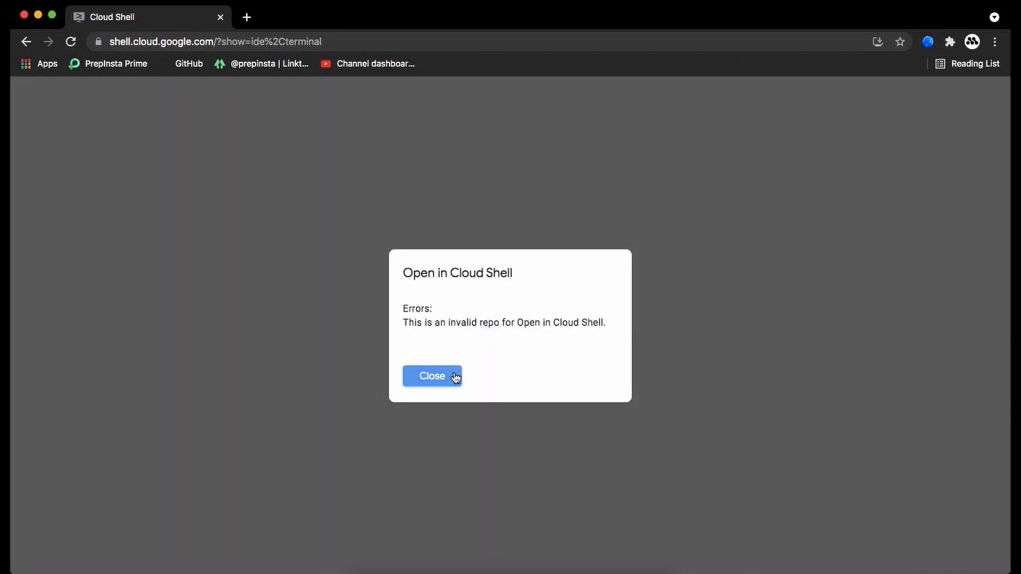
left_click(432, 376)
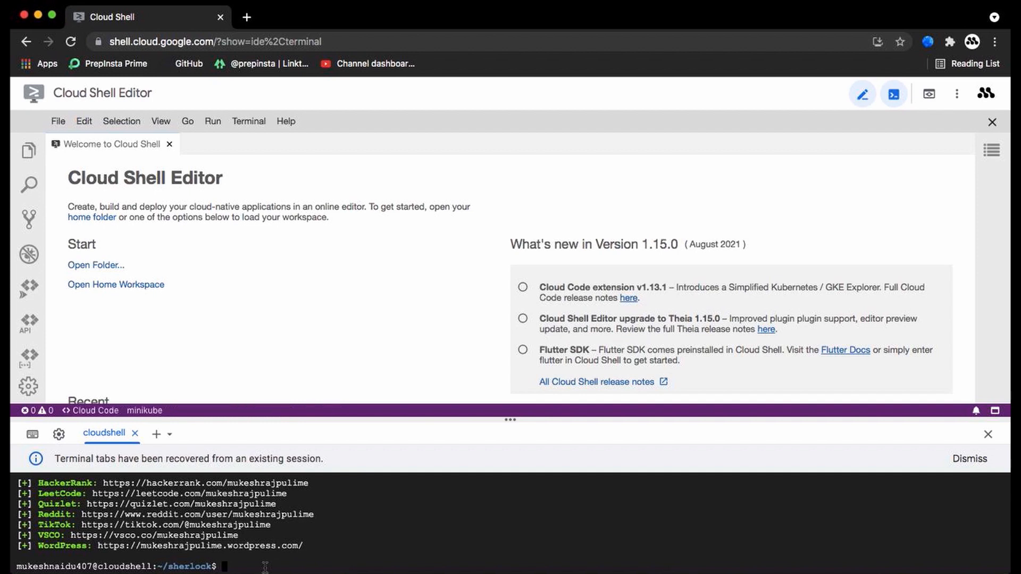
mouse_move(239, 553)
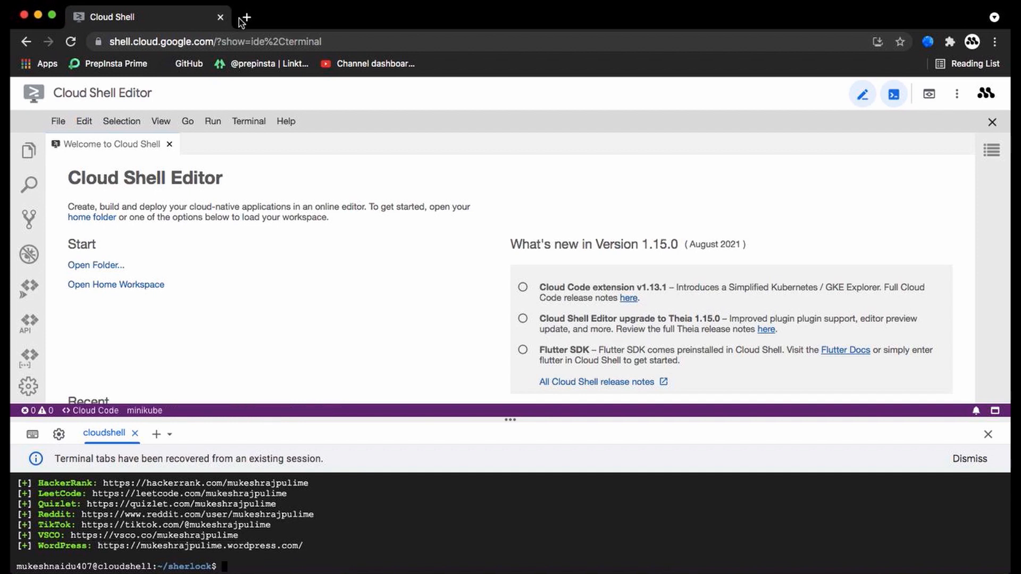
Step: In a new tab, reopen sherlock-project/sherlock on GitHub and review its usage section
left_click(244, 17)
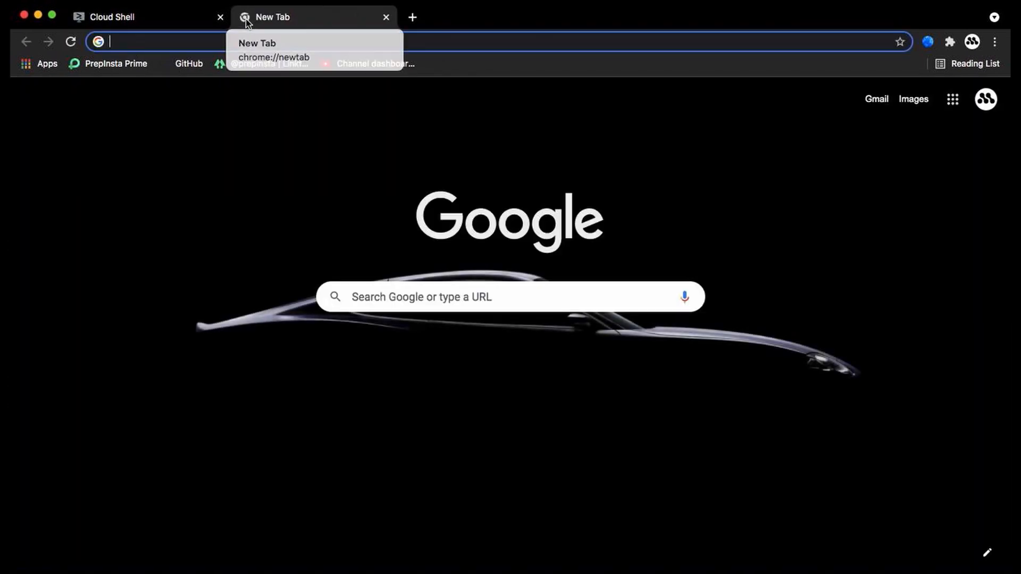
left_click(189, 62)
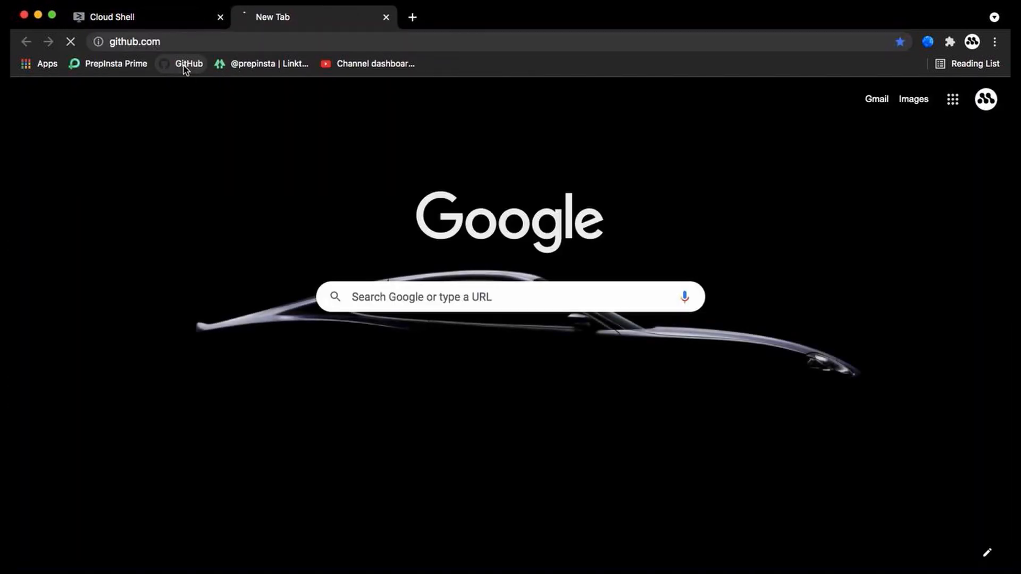
left_click(189, 63)
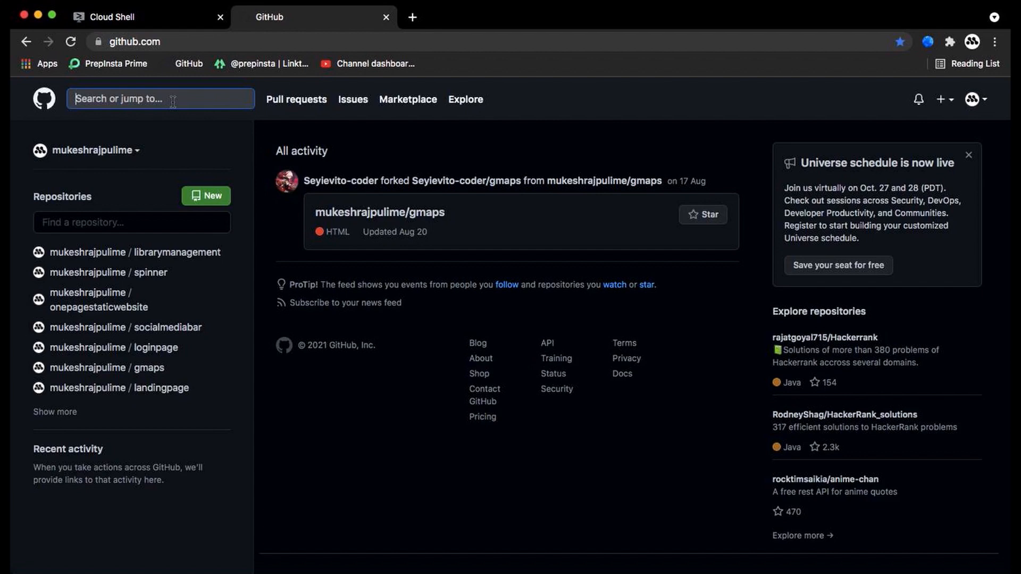
left_click(161, 98)
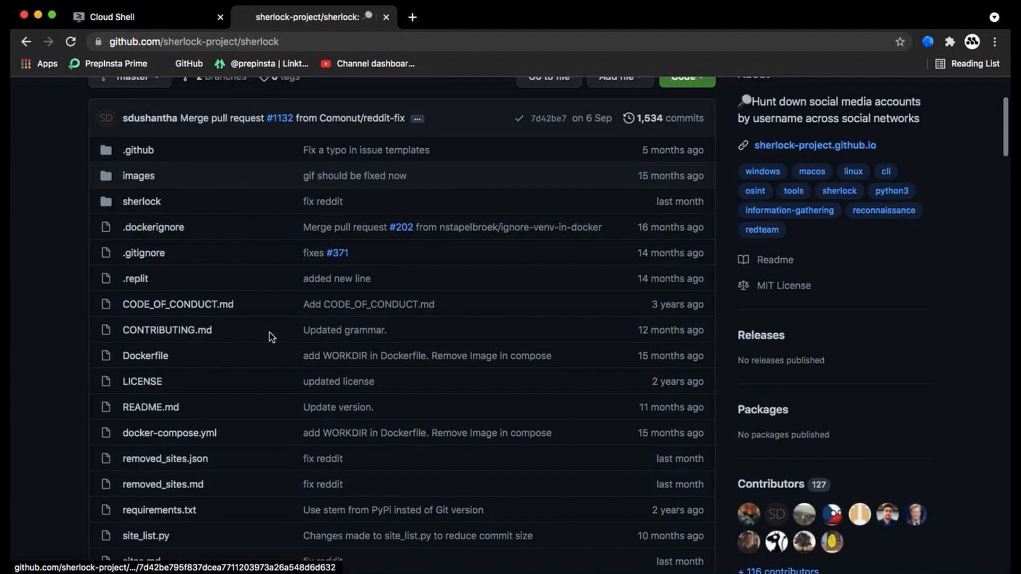
scroll("down", 3)
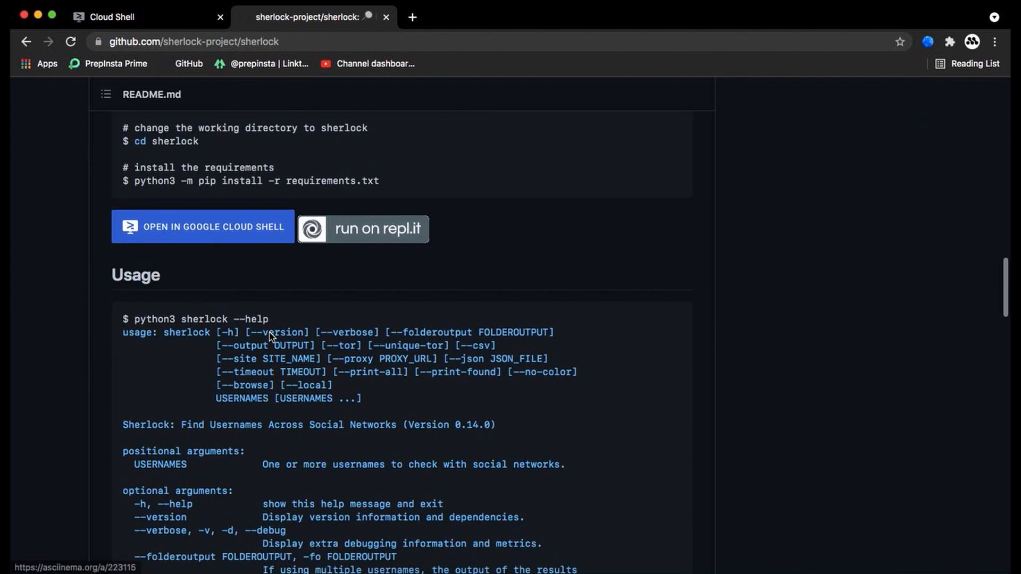
scroll("up", 3)
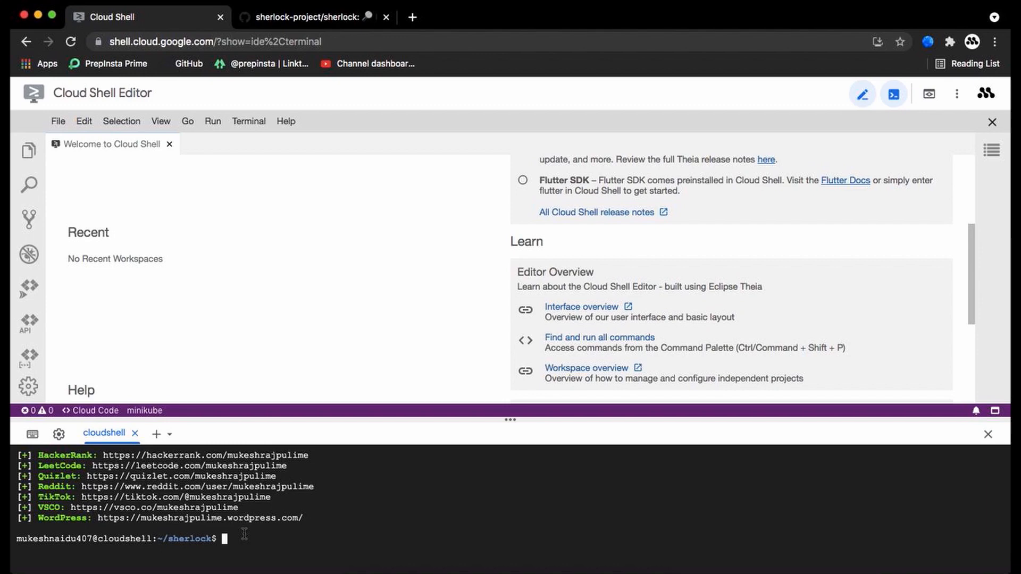
Step: Run 'python3 -m pip install -r requirements.txt', confirming every requirement is already satisfied
type("python3 -m pip install -r requirements.txt")
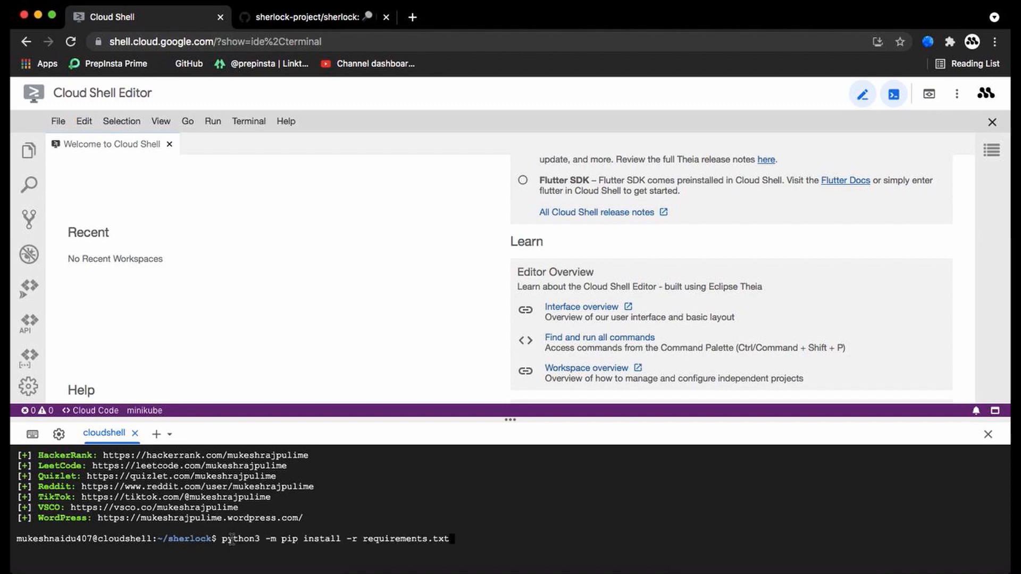
key("Return")
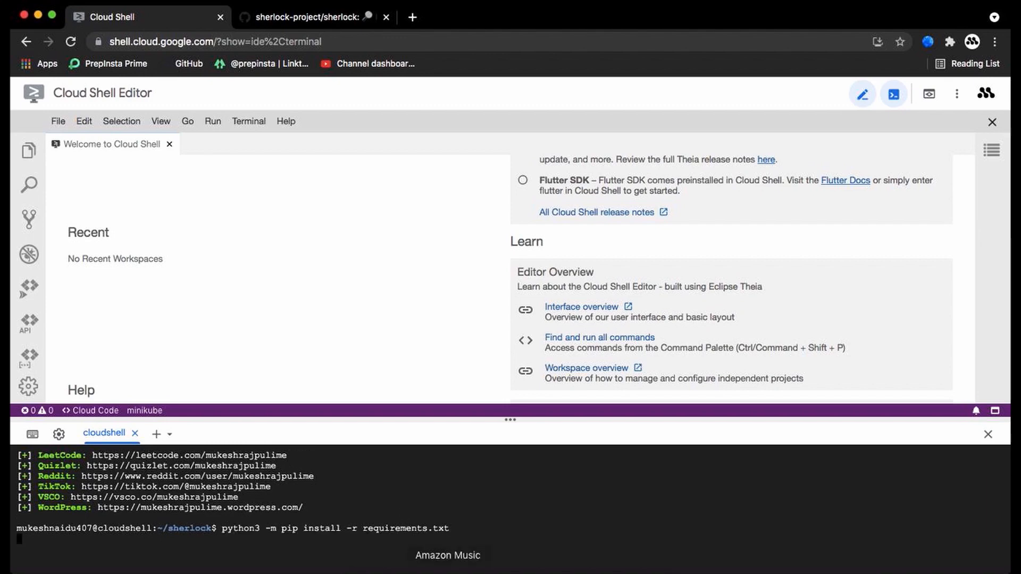
key("Return")
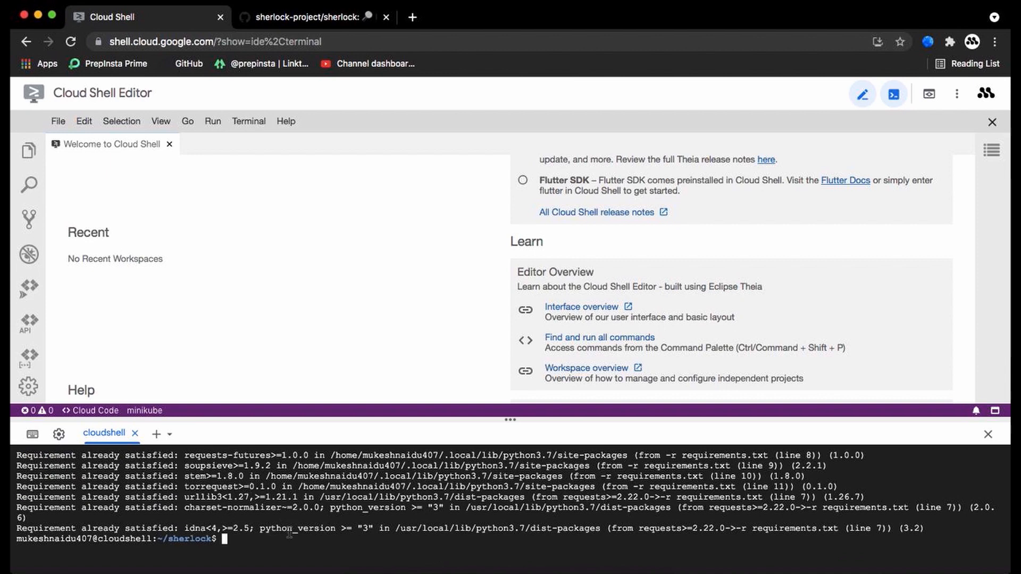
mouse_move(368, 393)
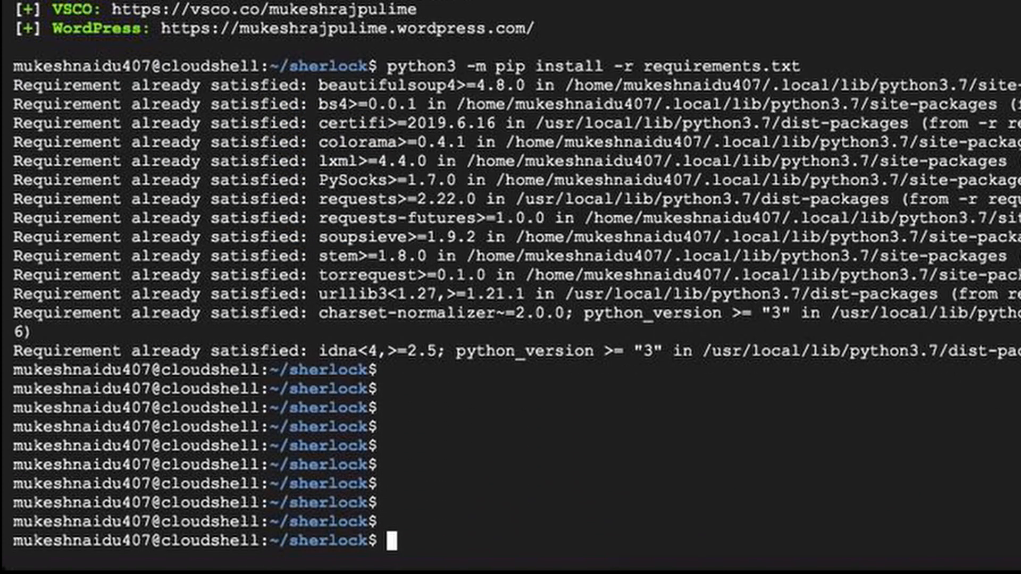
scroll("up", 3)
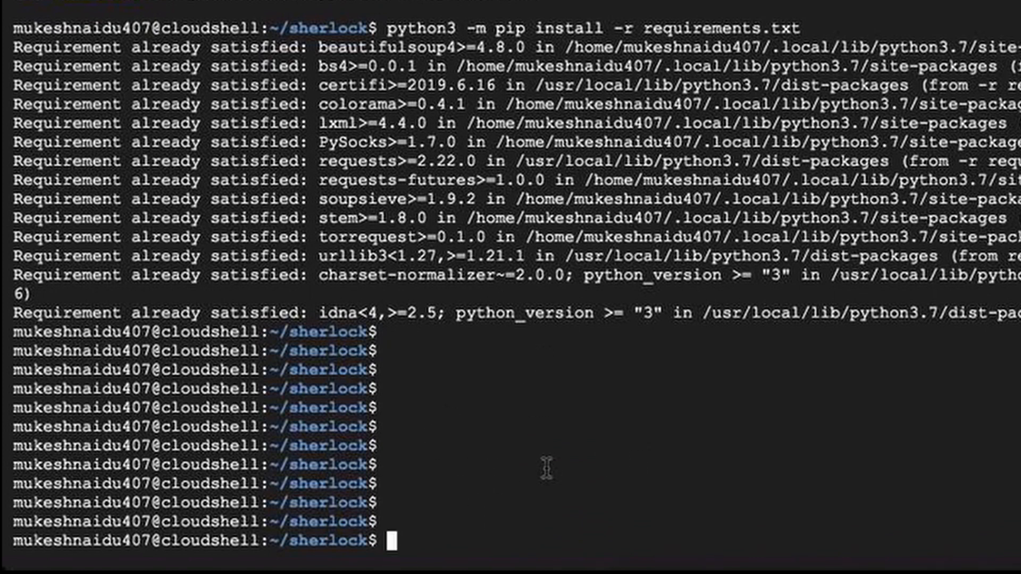
Step: Run 'python3 sherlock --h' and review the usage line and optional arguments in the help output
type("pyth")
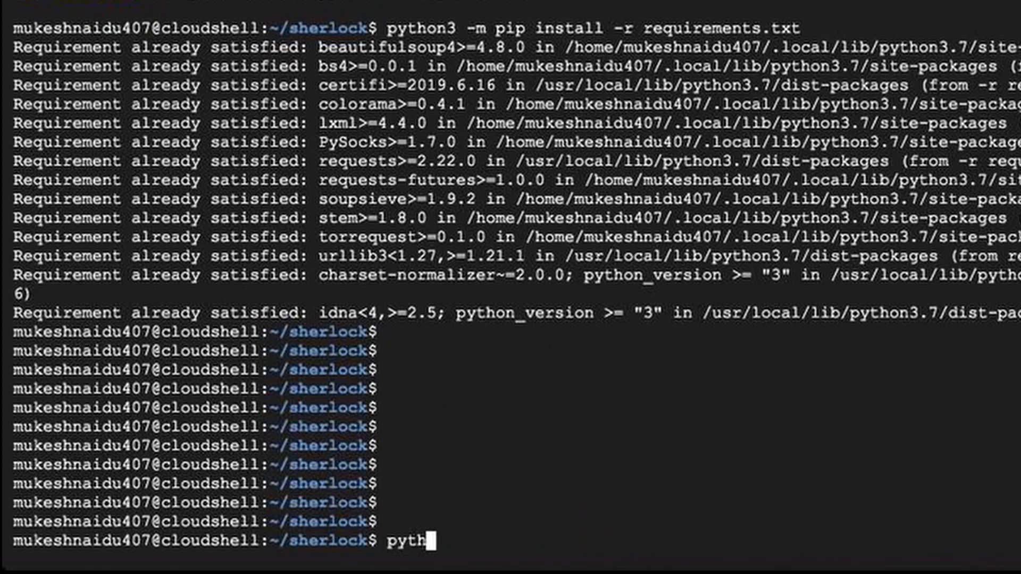
type("on3")
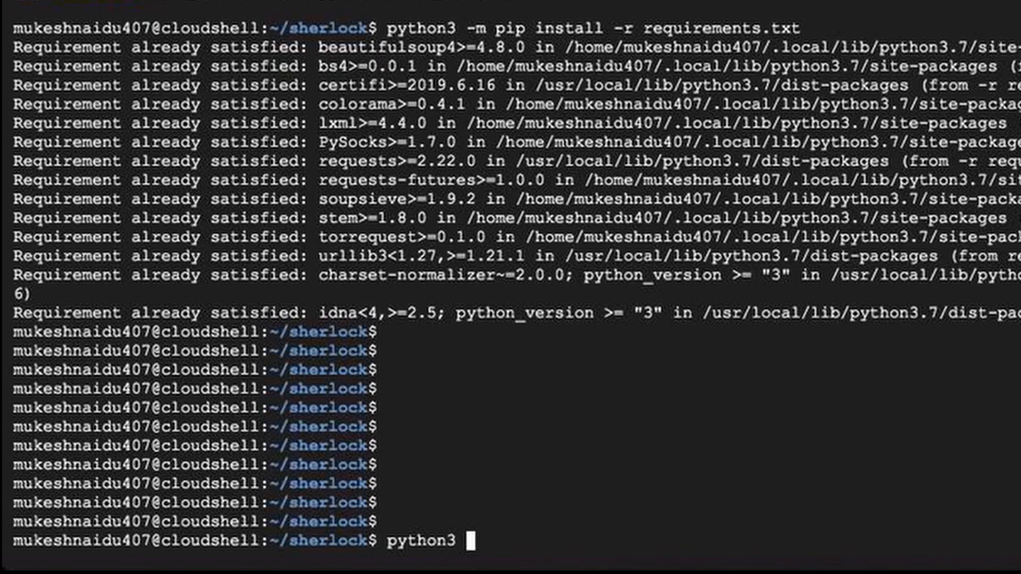
type("sherlock")
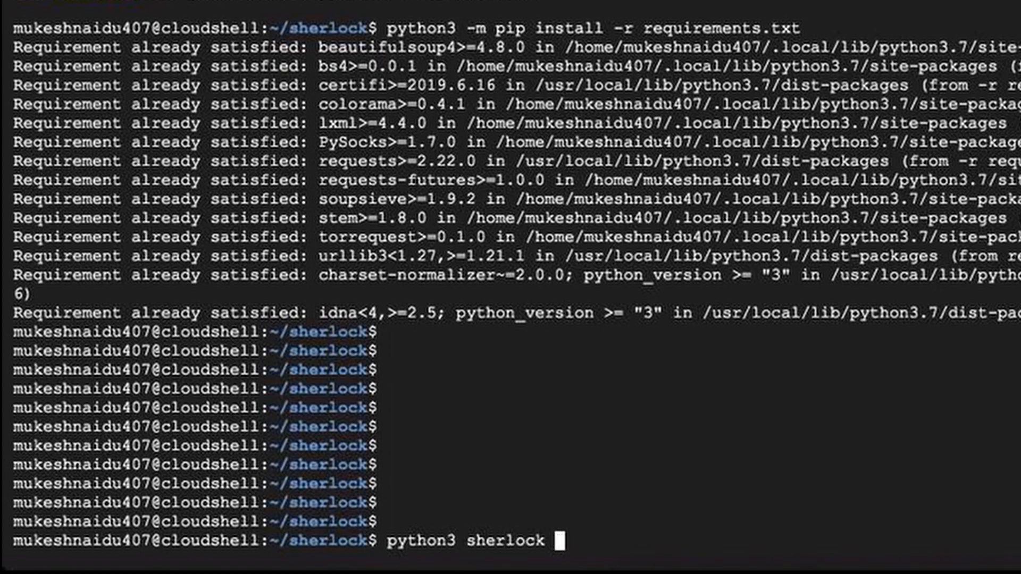
type("--h")
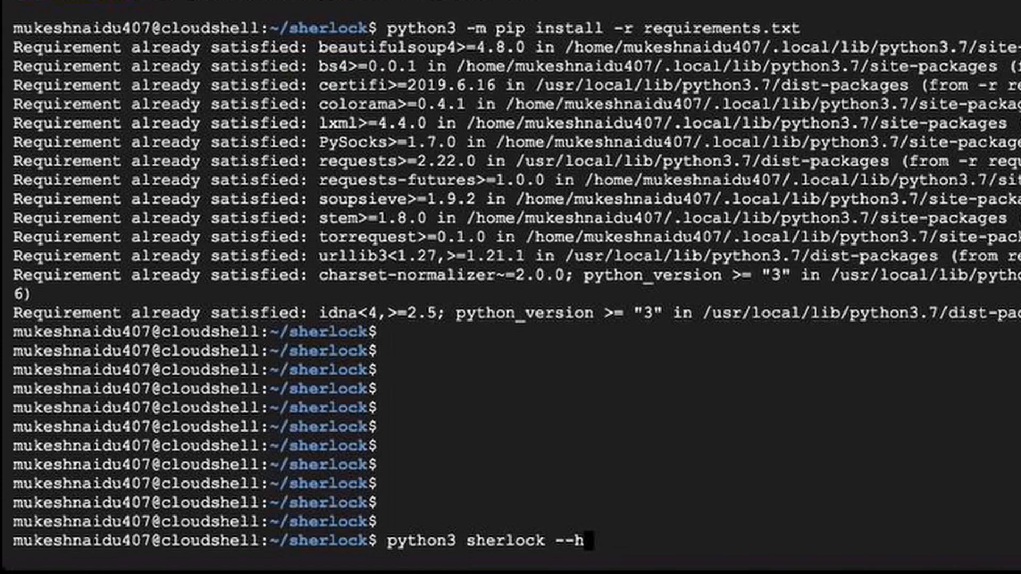
key("Return")
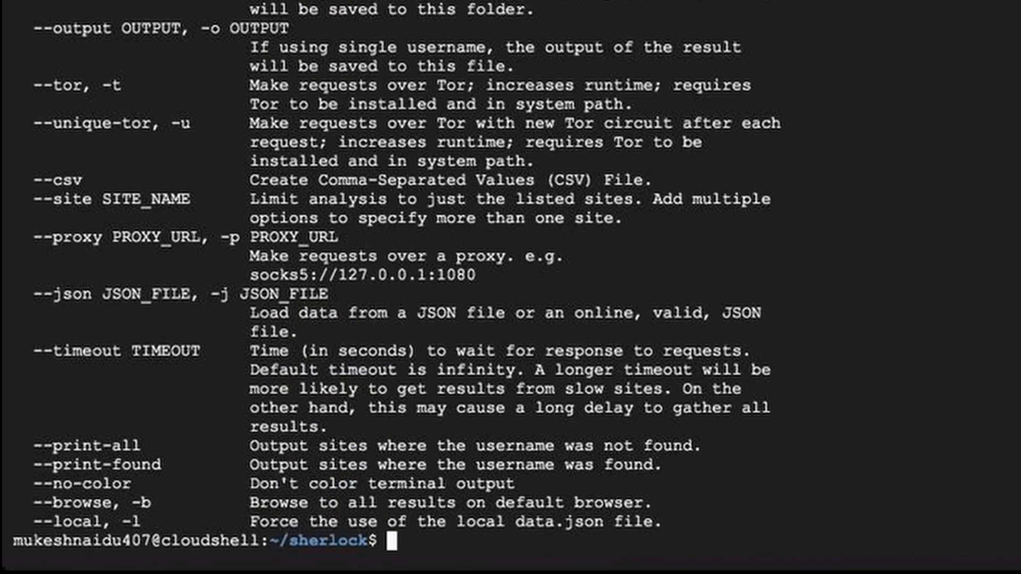
scroll("up", 3)
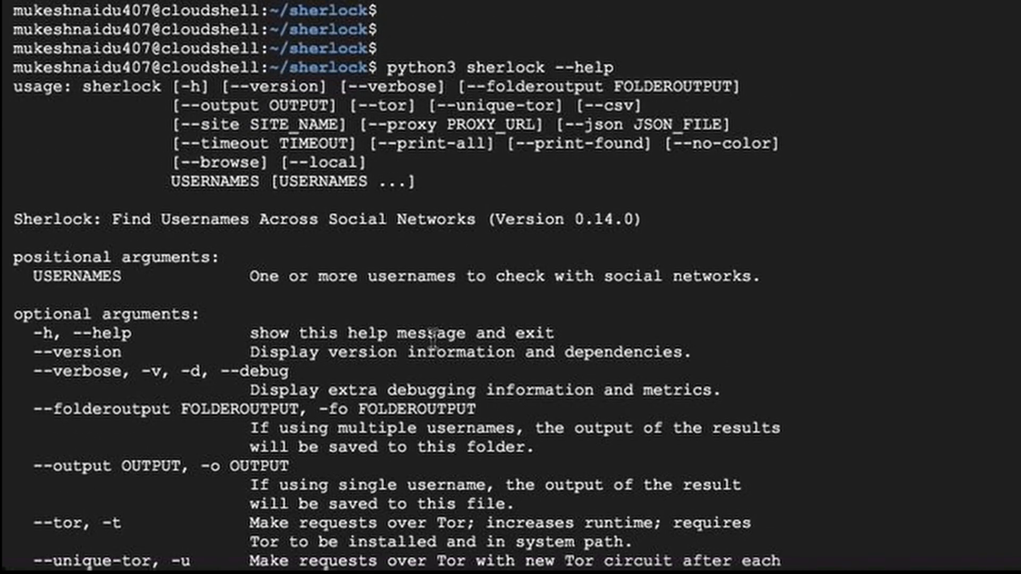
scroll("down", 3)
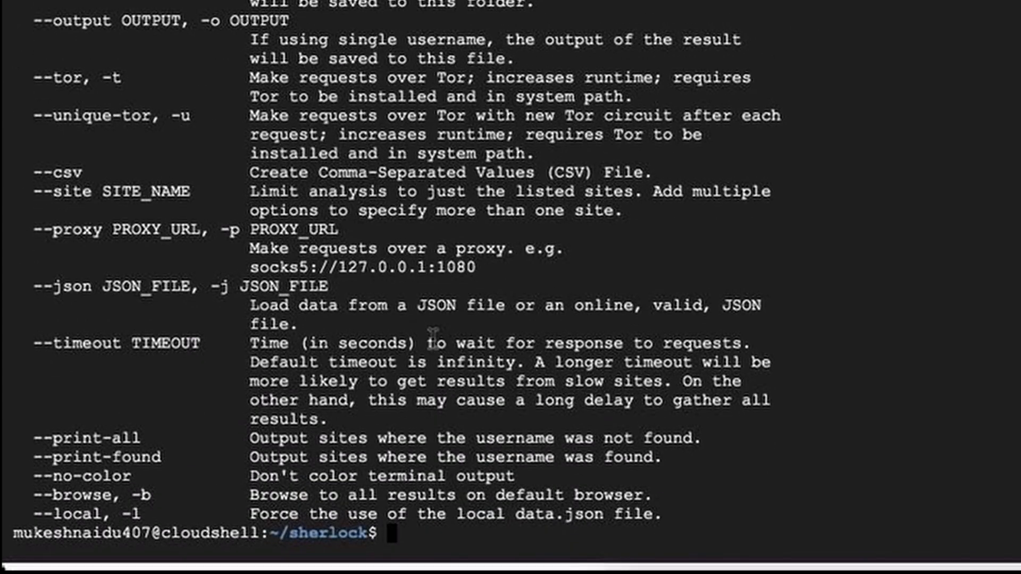
key("Return")
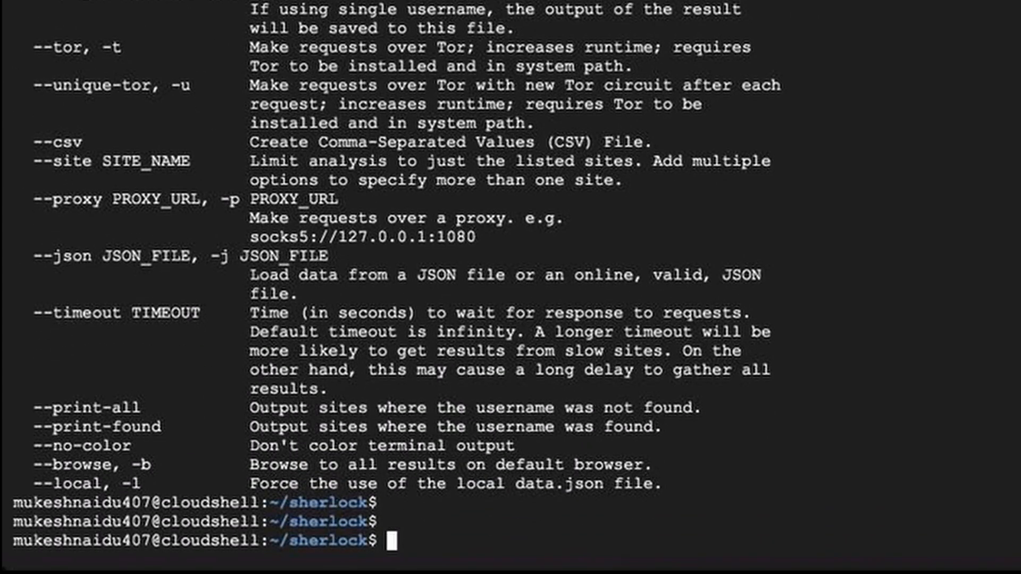
type("p")
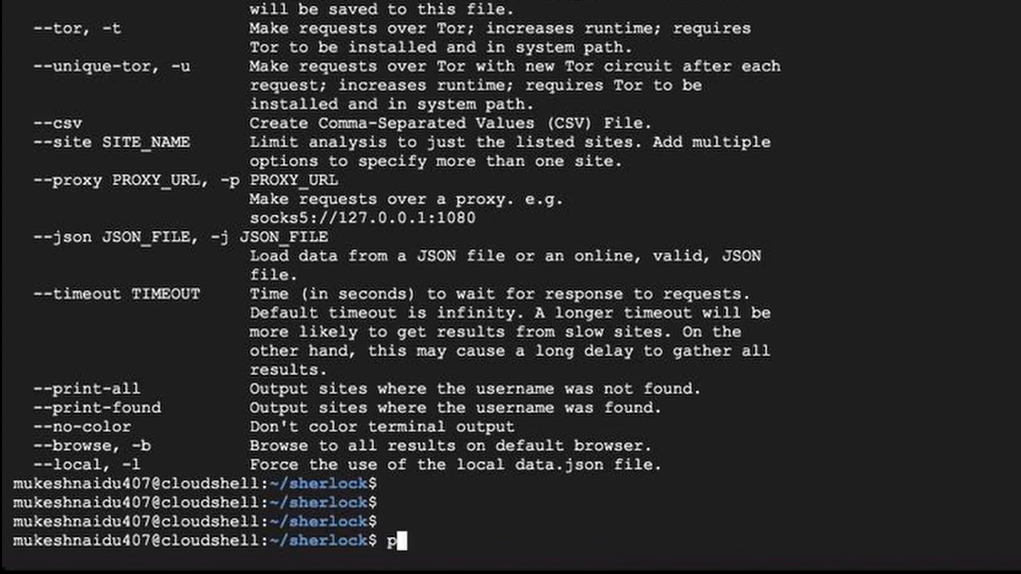
type("ython3 sh")
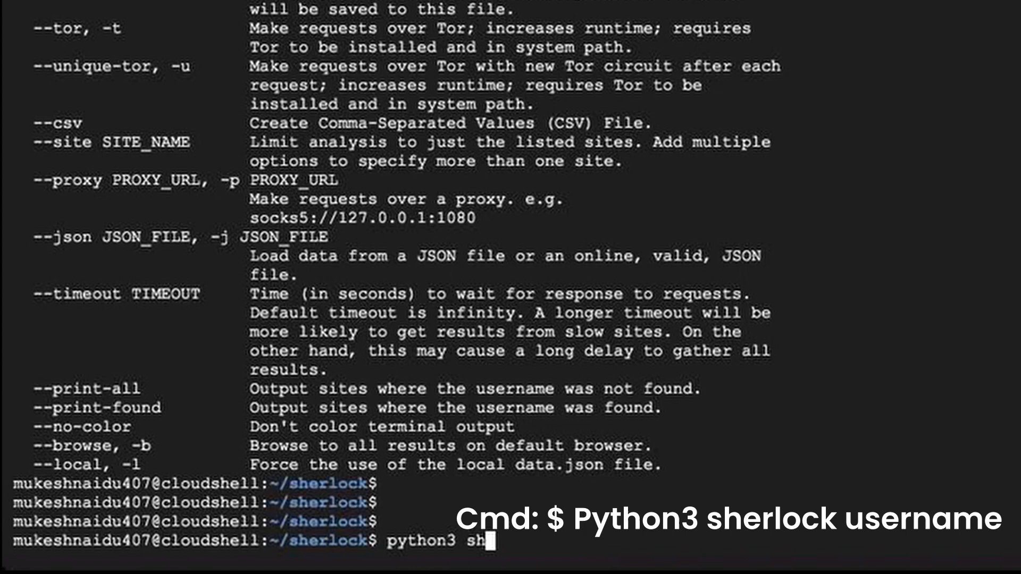
type("erlock")
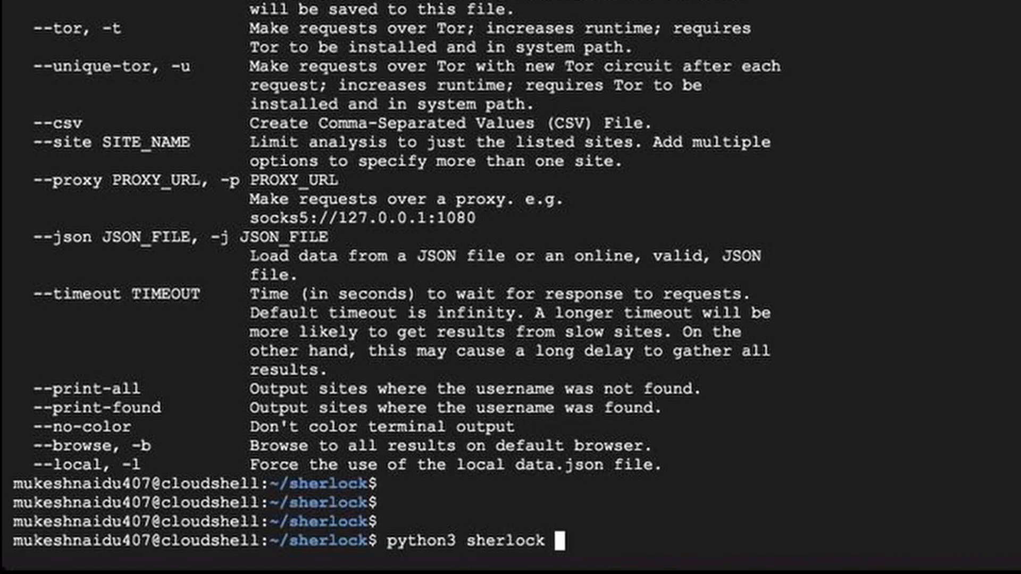
type("nukeshr")
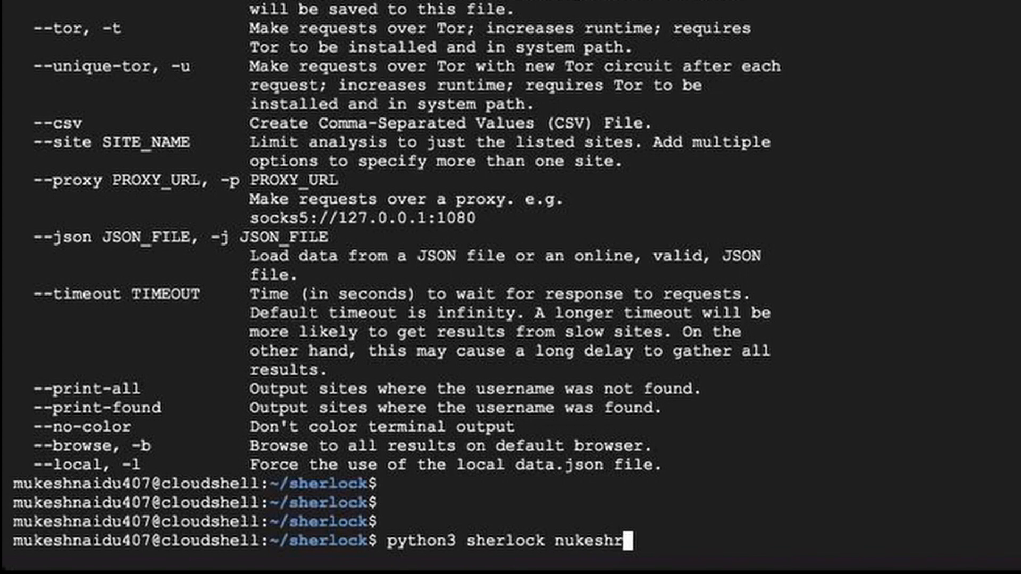
type("ajpulim")
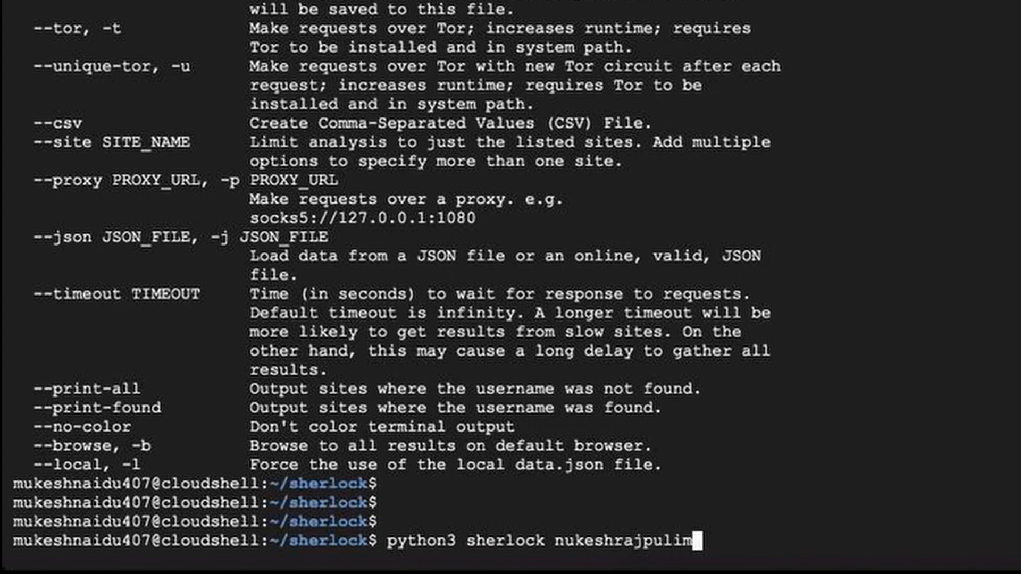
type("e")
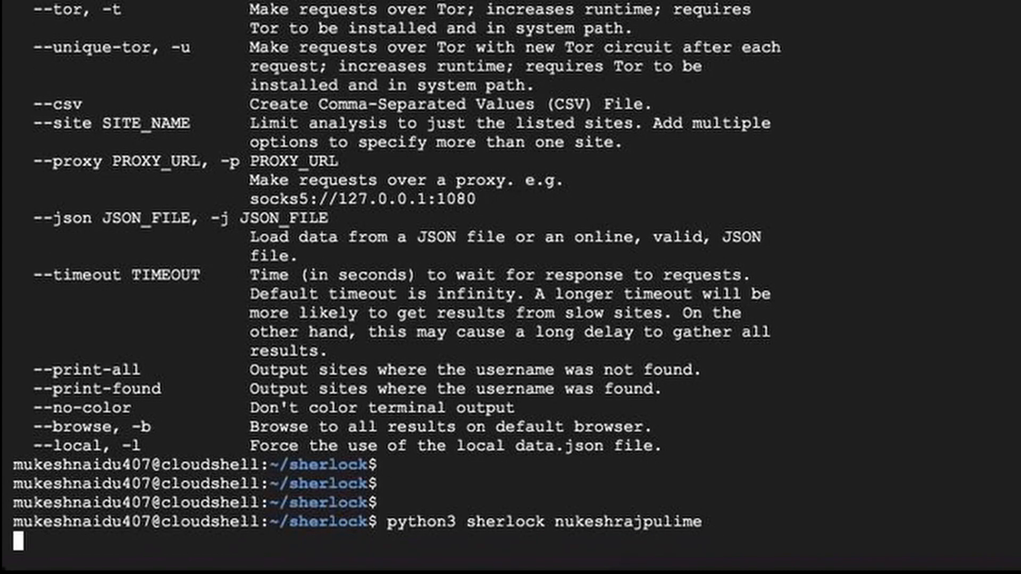
key("Return")
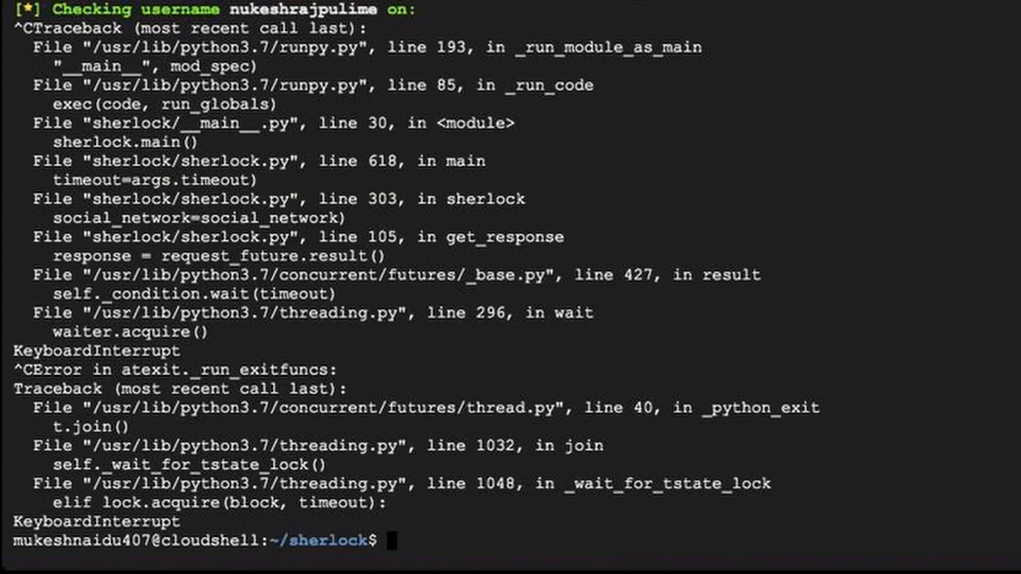
type("py")
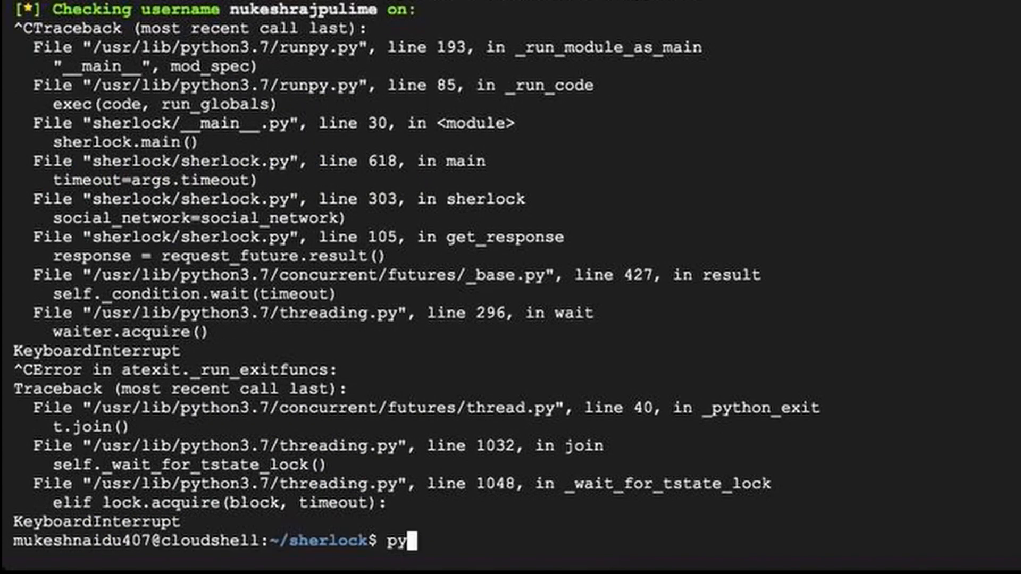
type("thon3")
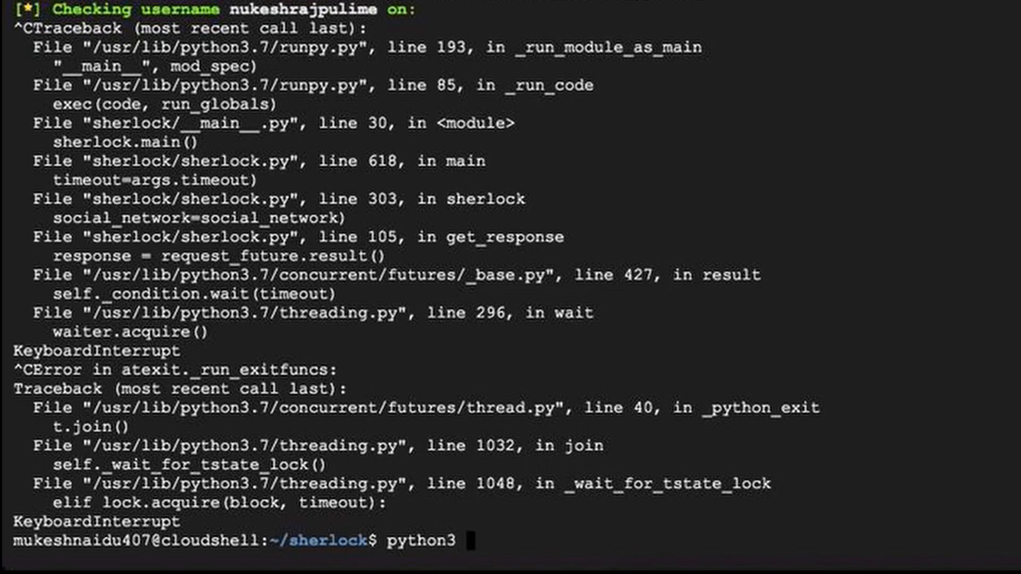
type("sherlock")
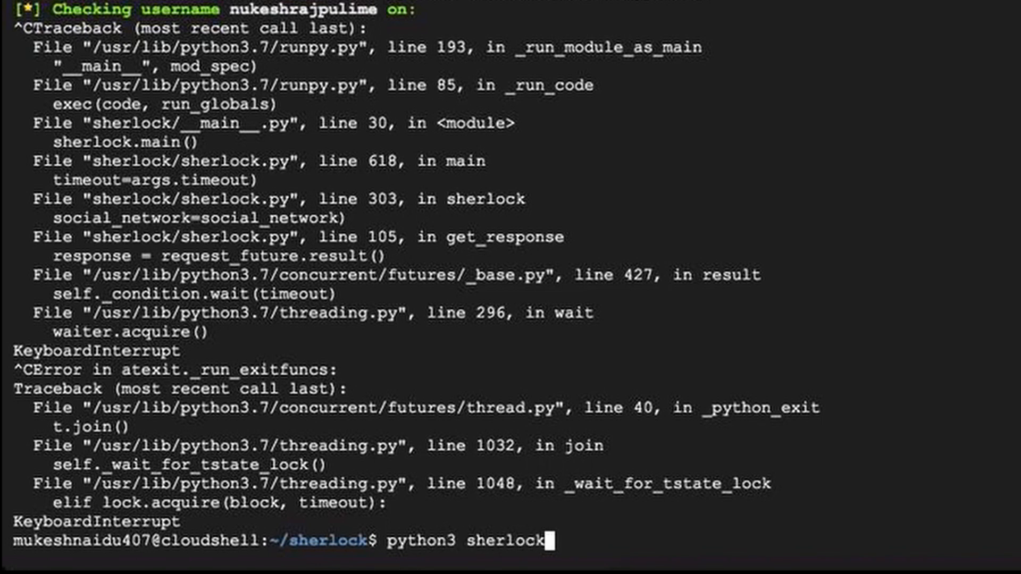
type("--time")
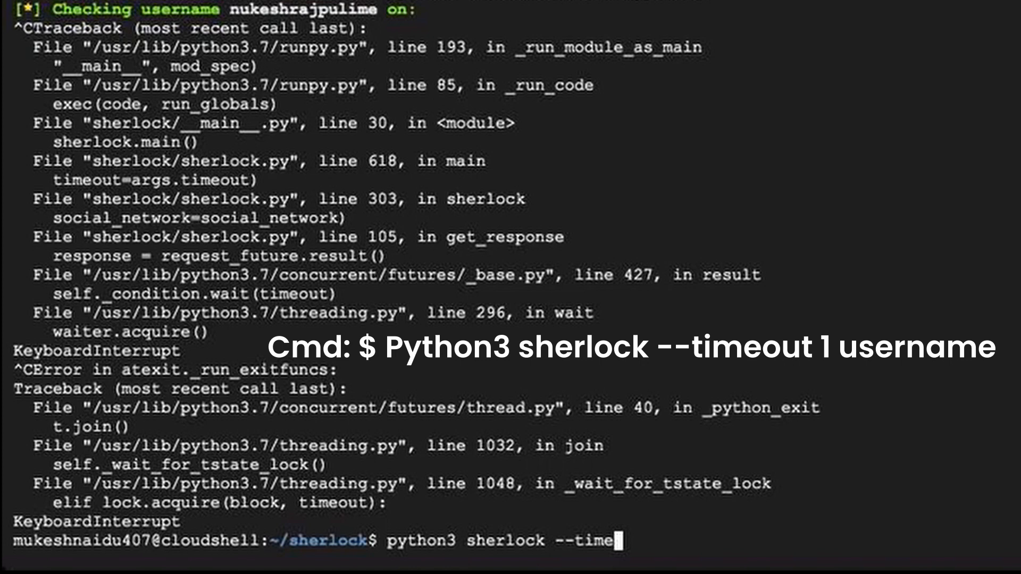
type("out")
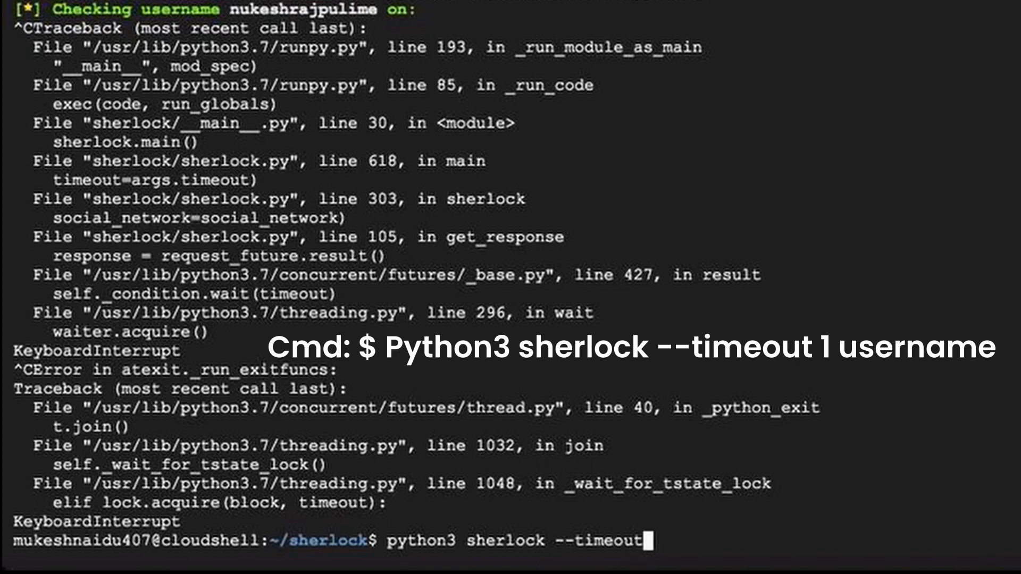
type("1 muke")
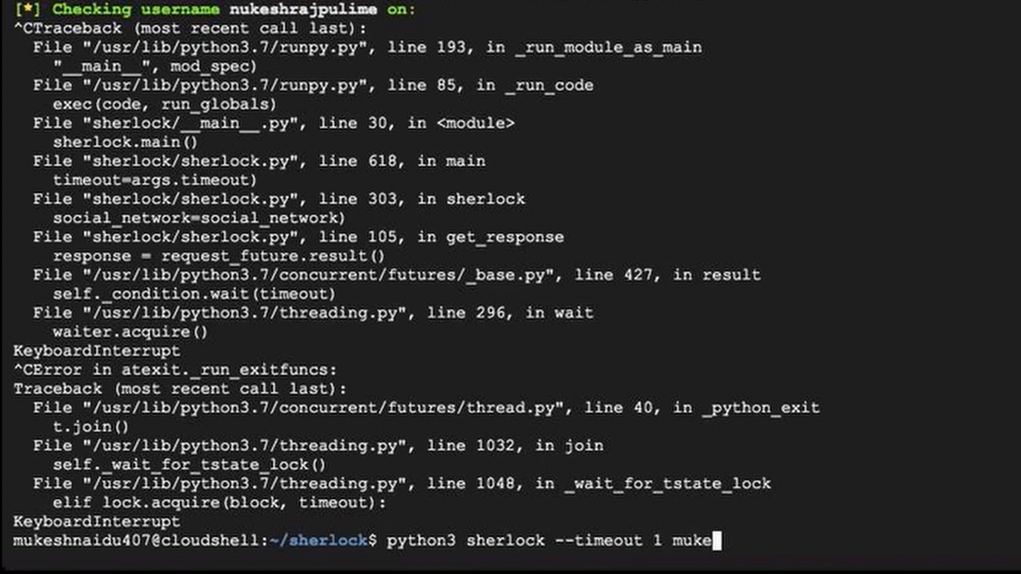
type("shrajpul")
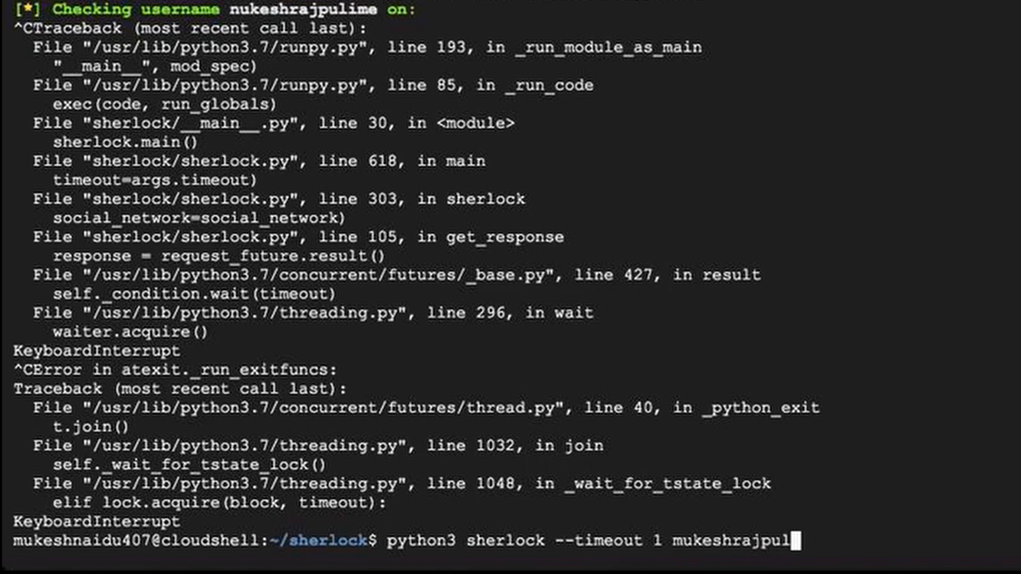
key("Return")
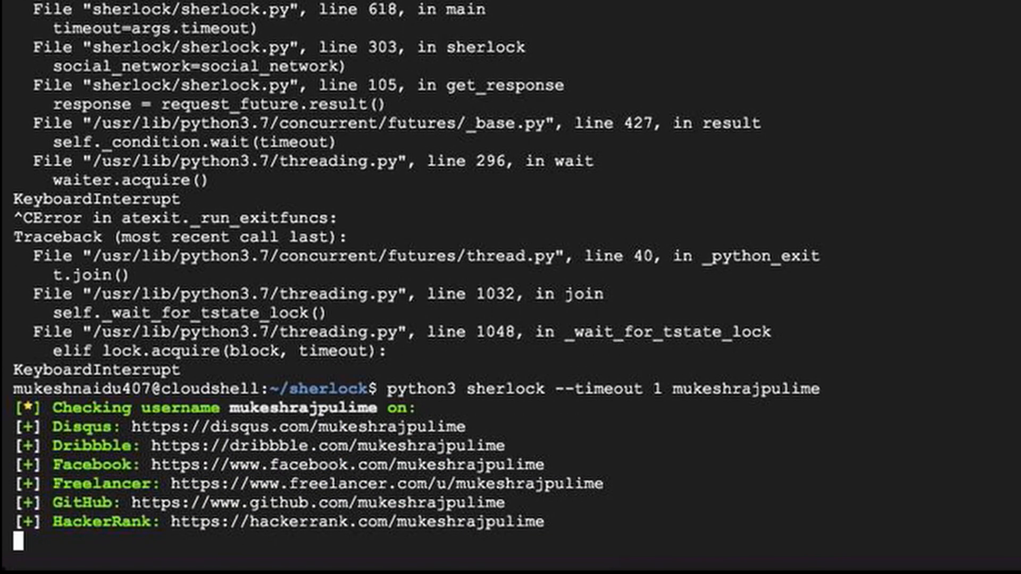
scroll("down", 3)
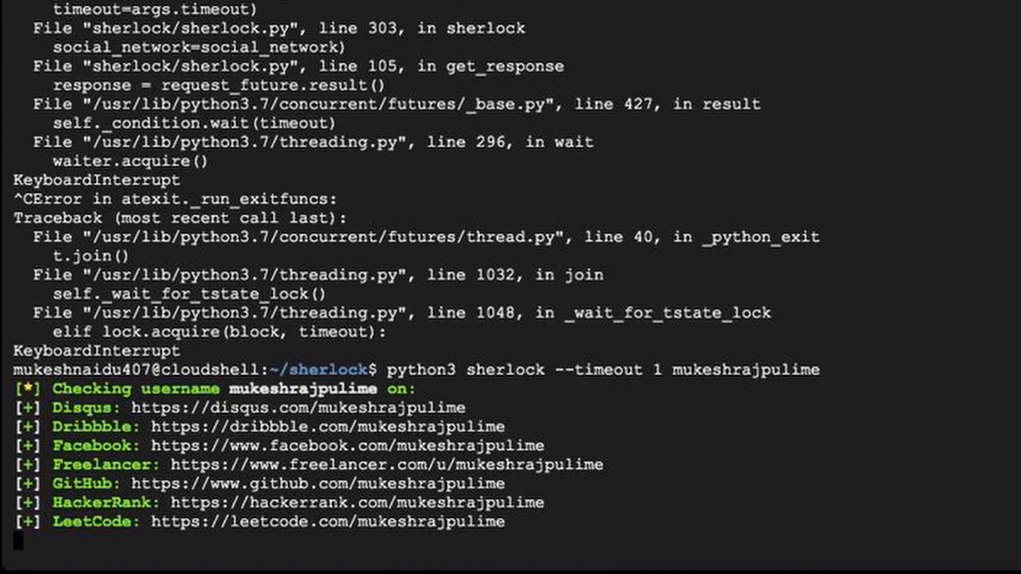
scroll("down", 3)
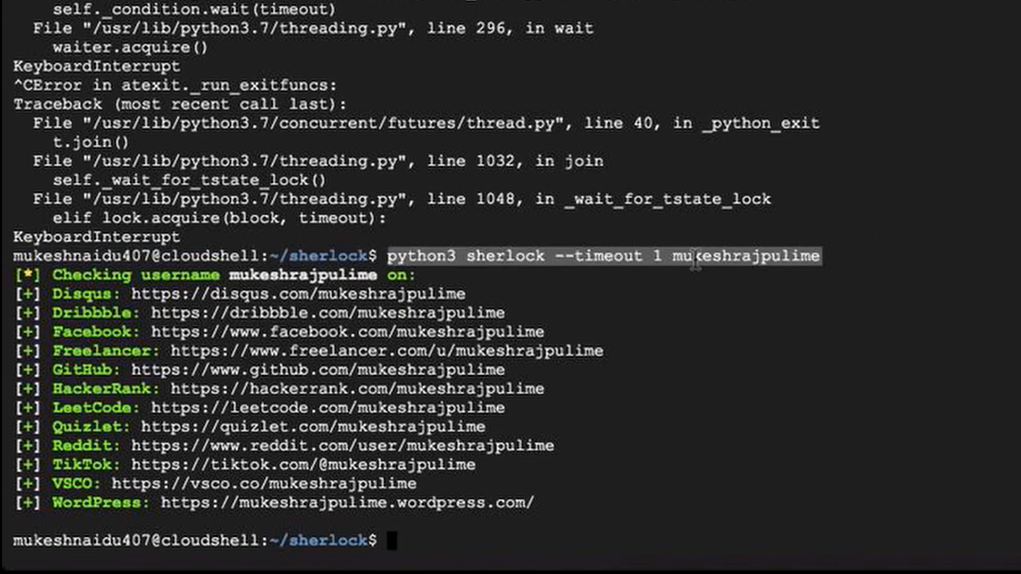
mouse_move(319, 325)
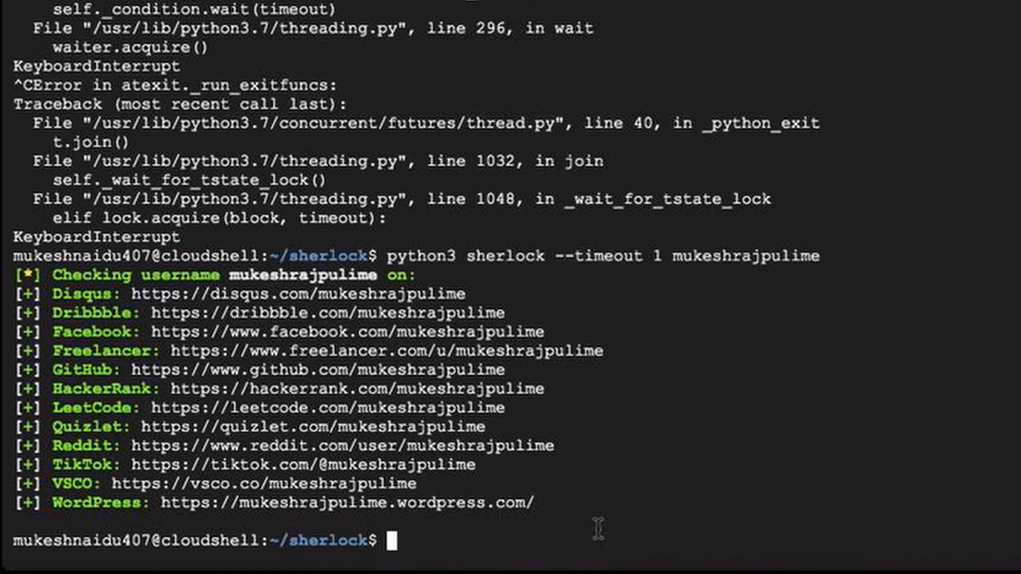
mouse_move(575, 512)
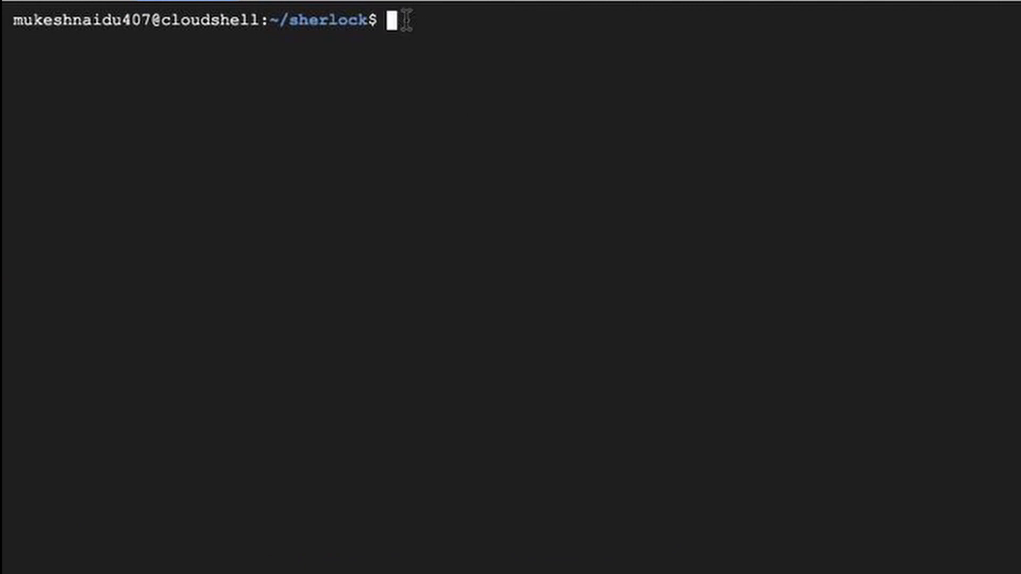
mouse_move(404, 40)
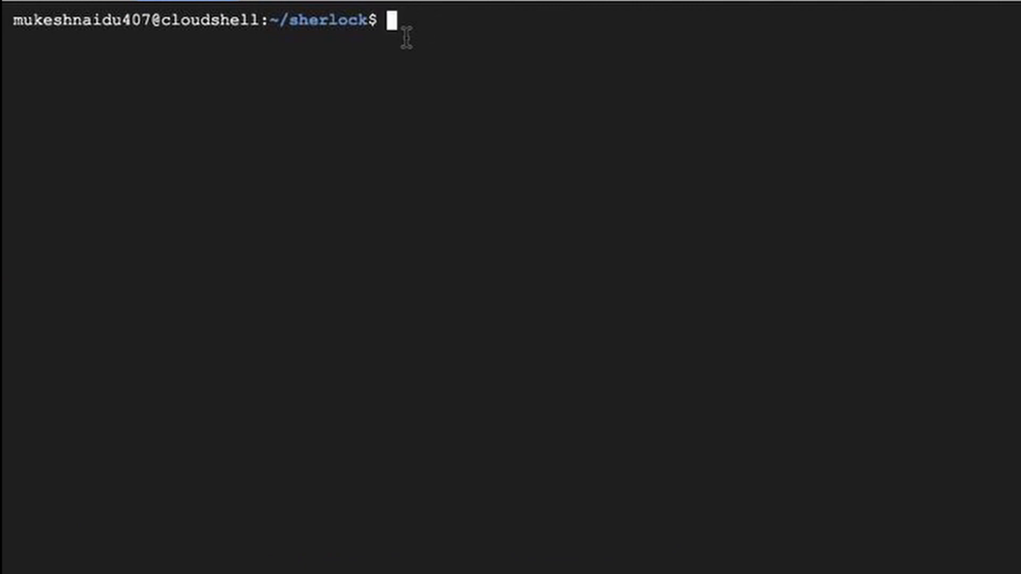
Step: List the sherlock folder with ls to find the results file, then begin 'cat mukes...' on it
type("ls")
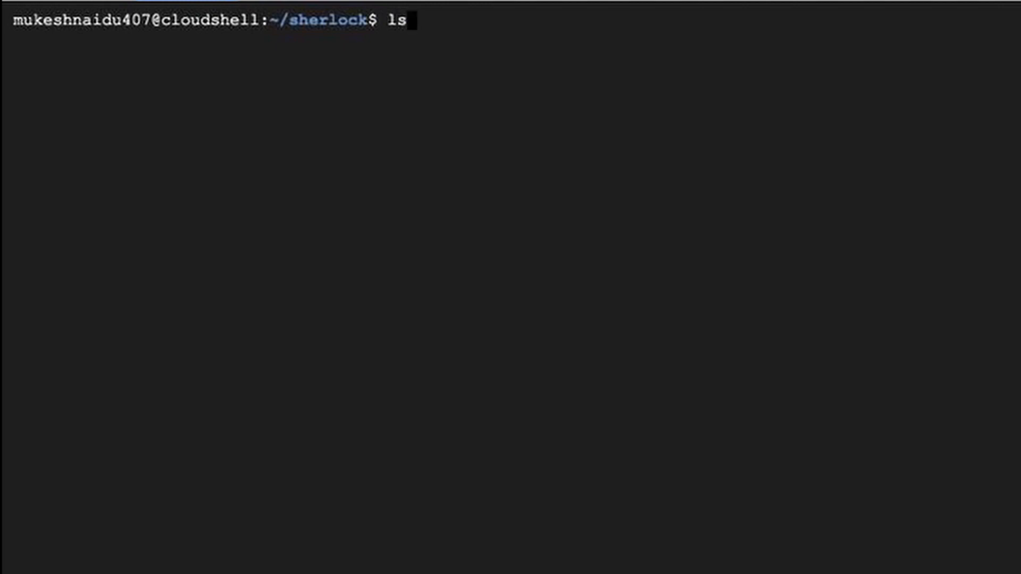
key("Return")
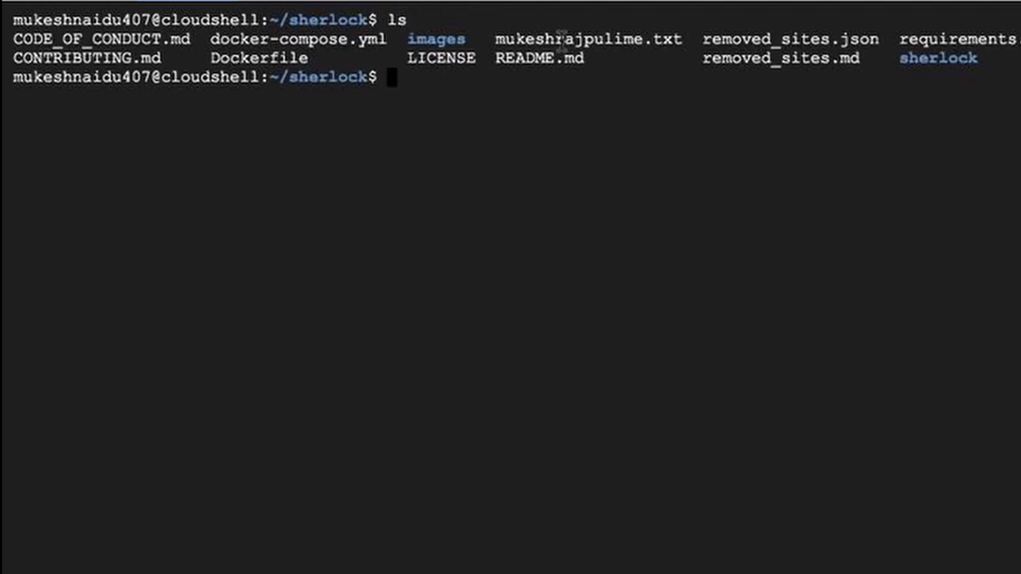
type("cat")
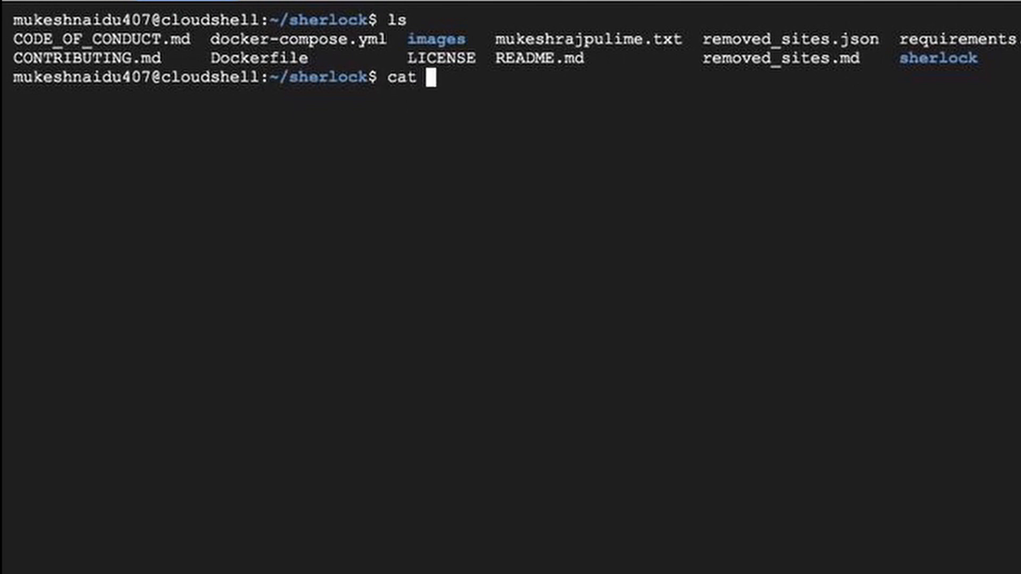
type("mukes")
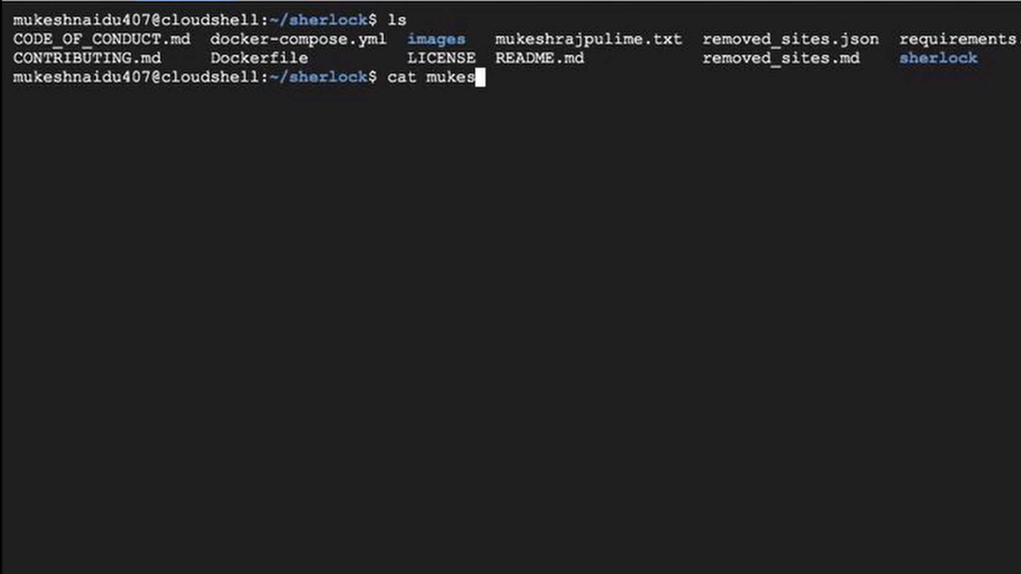